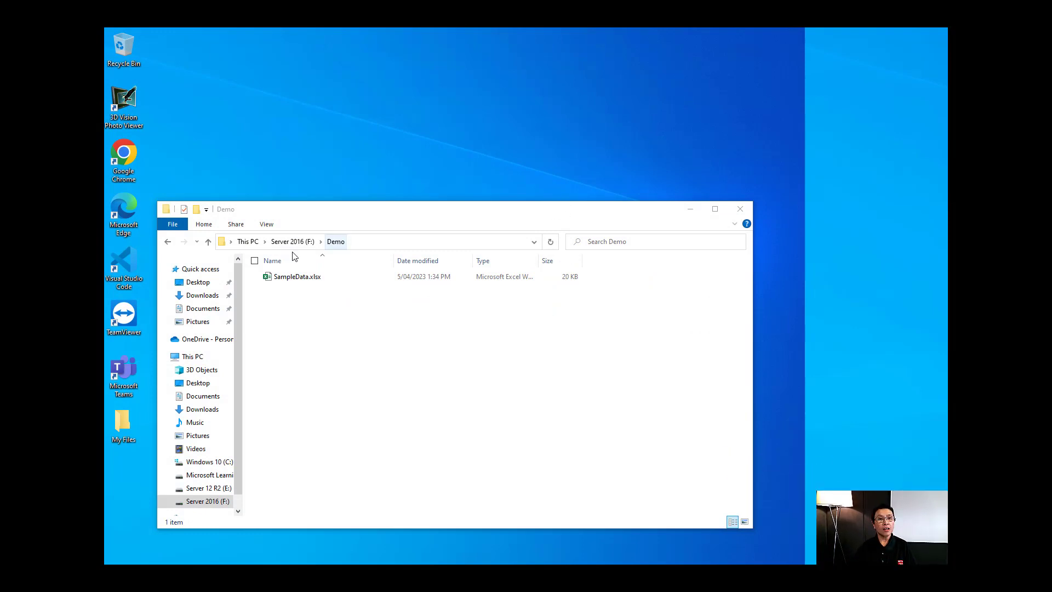
- Open SampleData.xlsx maximized and flip between its 2020 and 2022 sales sheets
{"action": "double_click", "coordinate": [297, 276]}
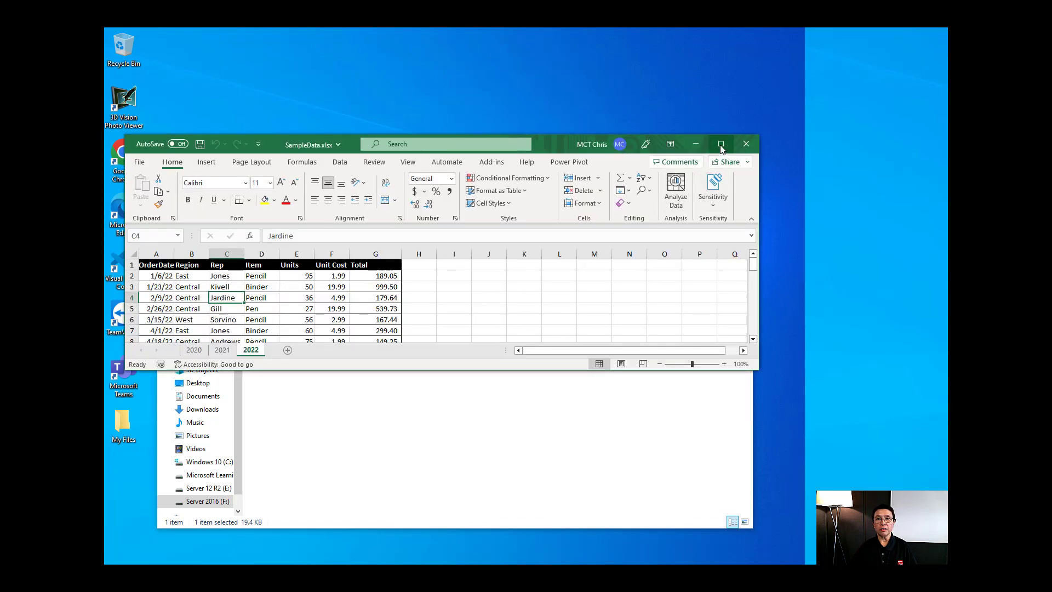
{"action": "left_click", "coordinate": [721, 144]}
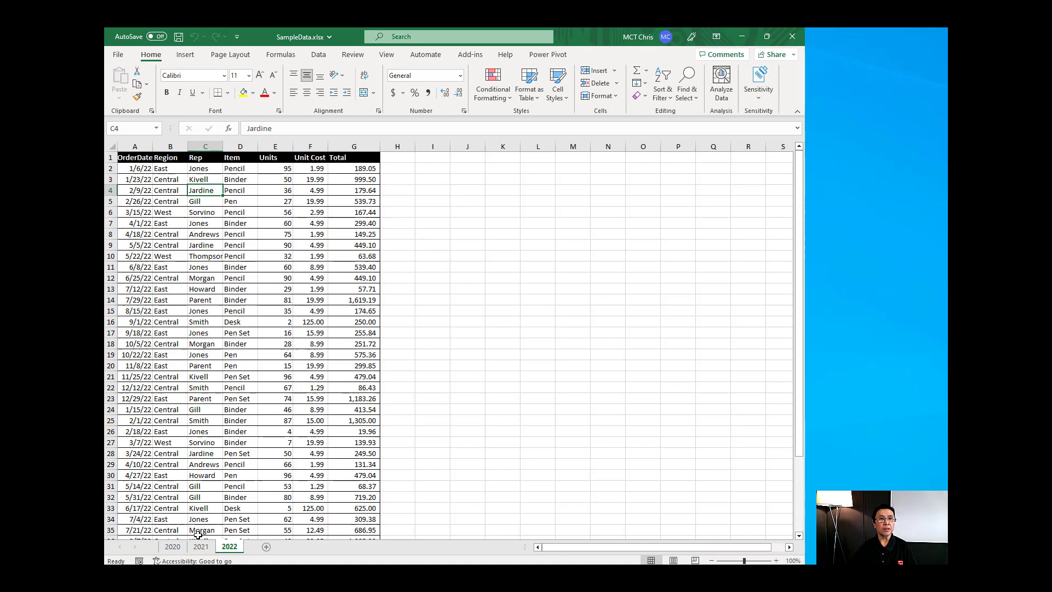
{"action": "left_click", "coordinate": [172, 546]}
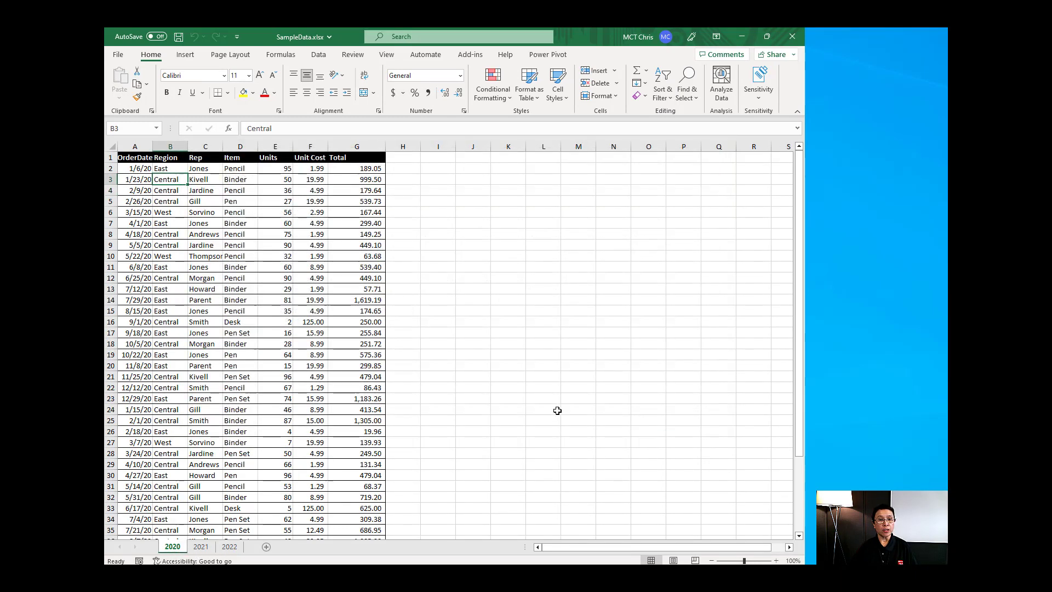
{"action": "left_click", "coordinate": [228, 545]}
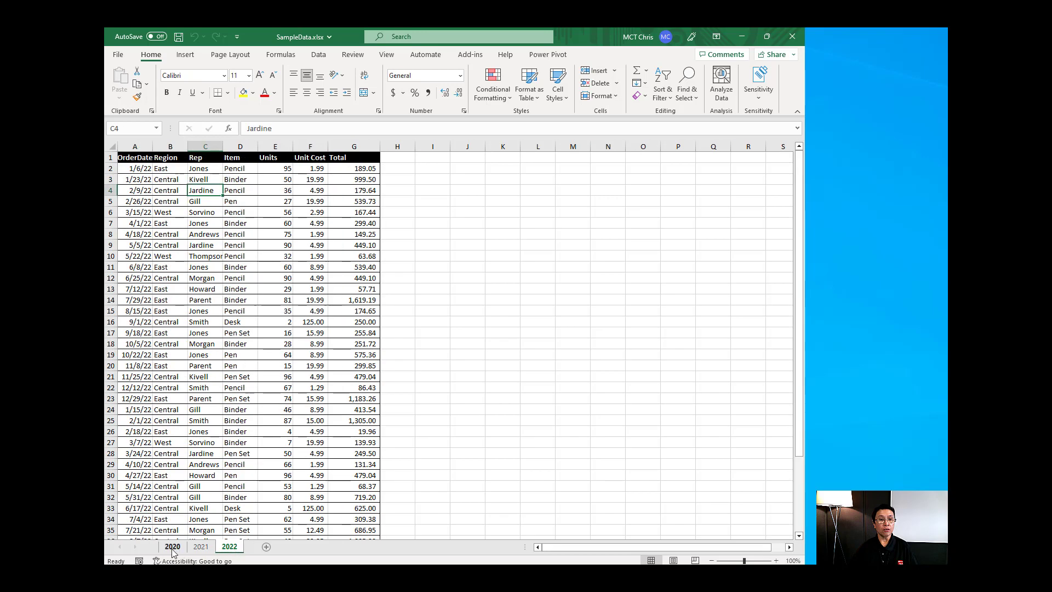
{"action": "left_click", "coordinate": [172, 546]}
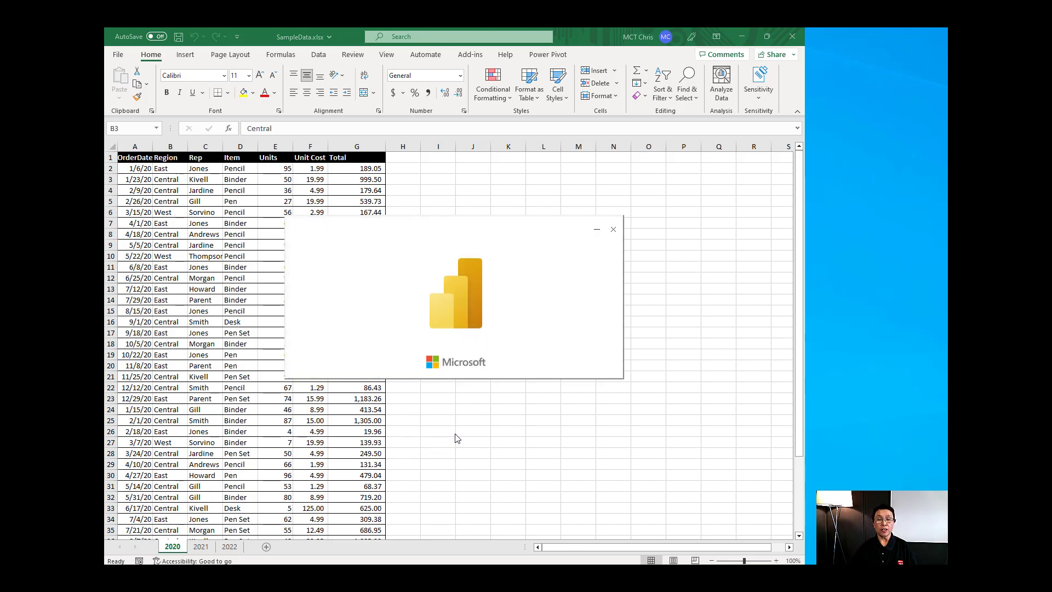
{"action": "mouse_move", "coordinate": [466, 402]}
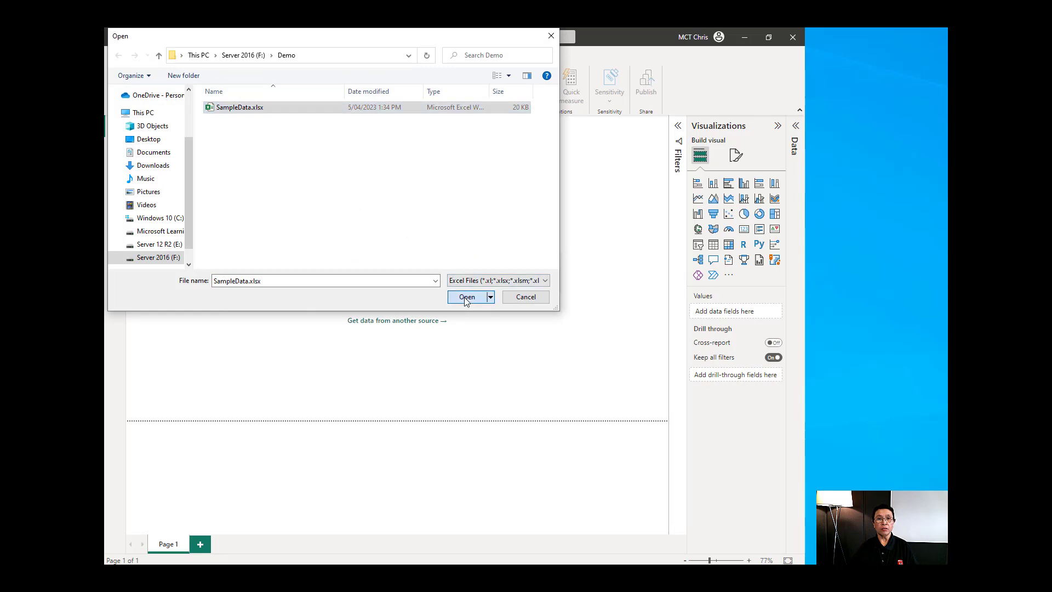
- Import SampleData.xlsx and tick its 2020, 2021 and 2022 sheets in the Navigator
{"action": "left_click", "coordinate": [467, 297]}
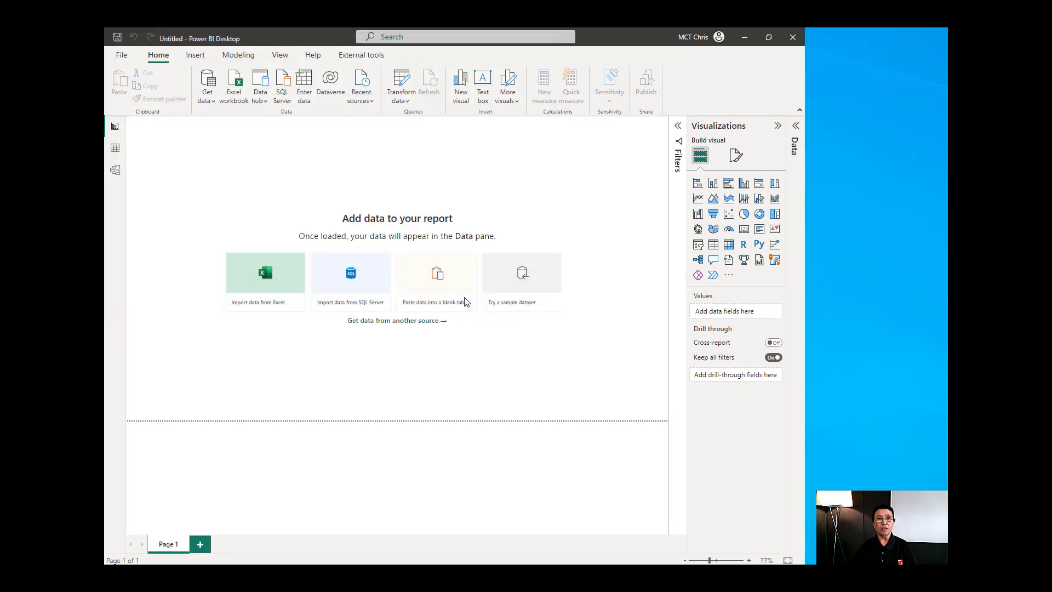
{"action": "left_click", "coordinate": [265, 279]}
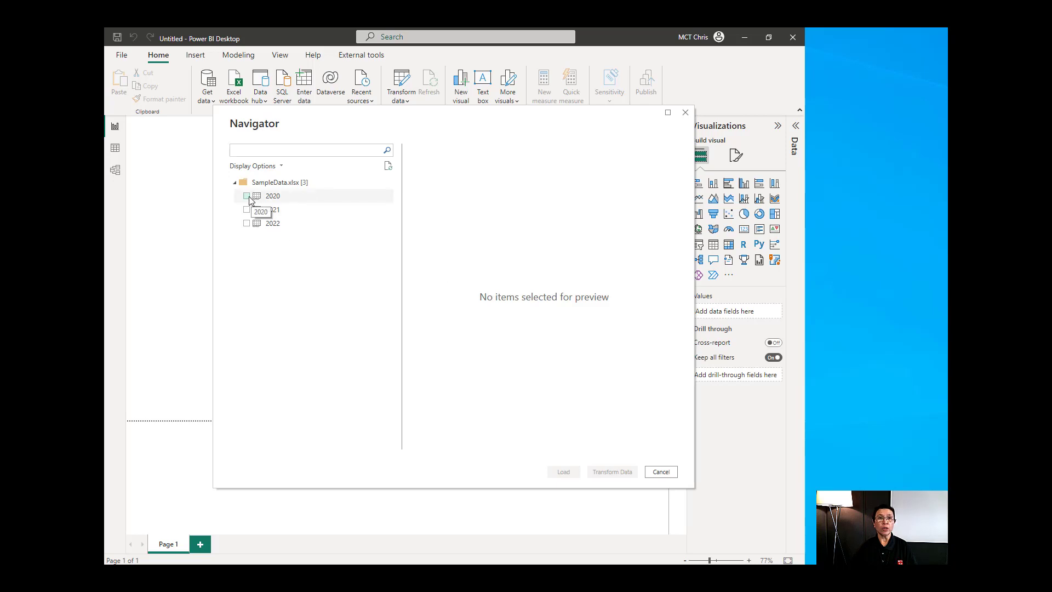
{"action": "left_click", "coordinate": [247, 195]}
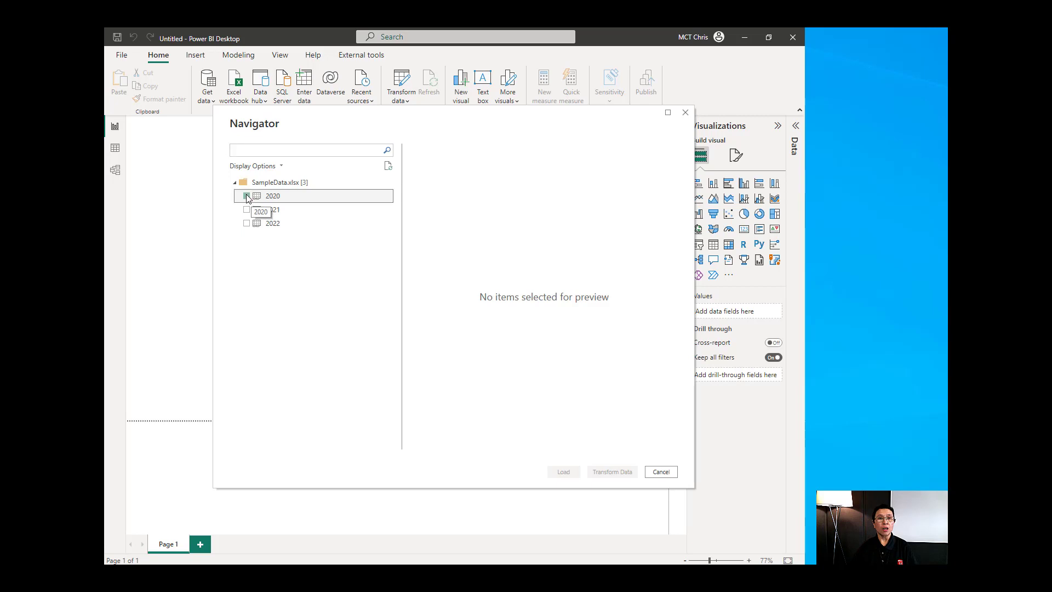
{"action": "left_click", "coordinate": [247, 223]}
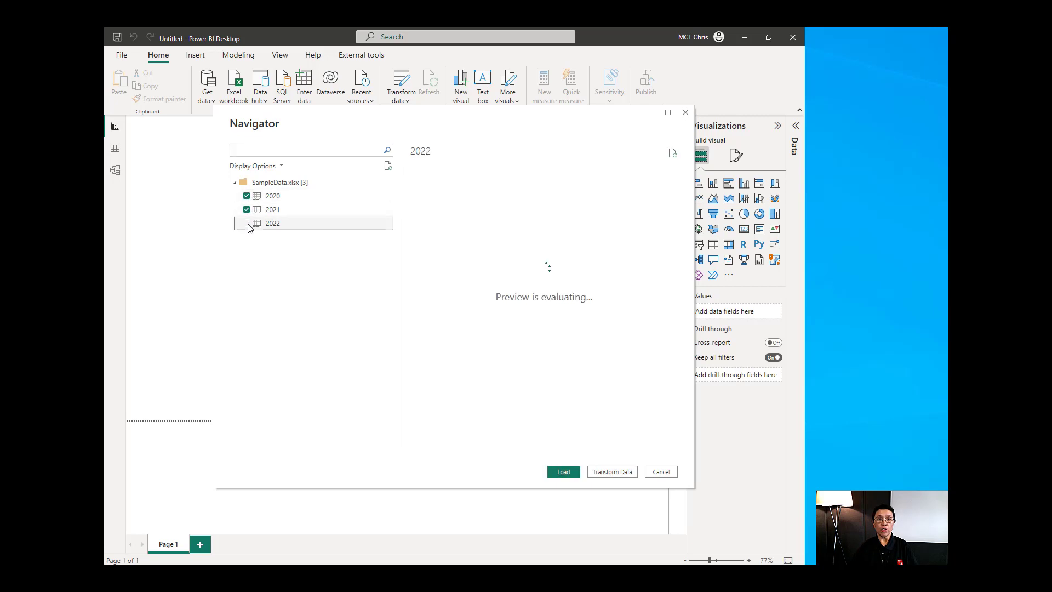
{"action": "left_click", "coordinate": [247, 224]}
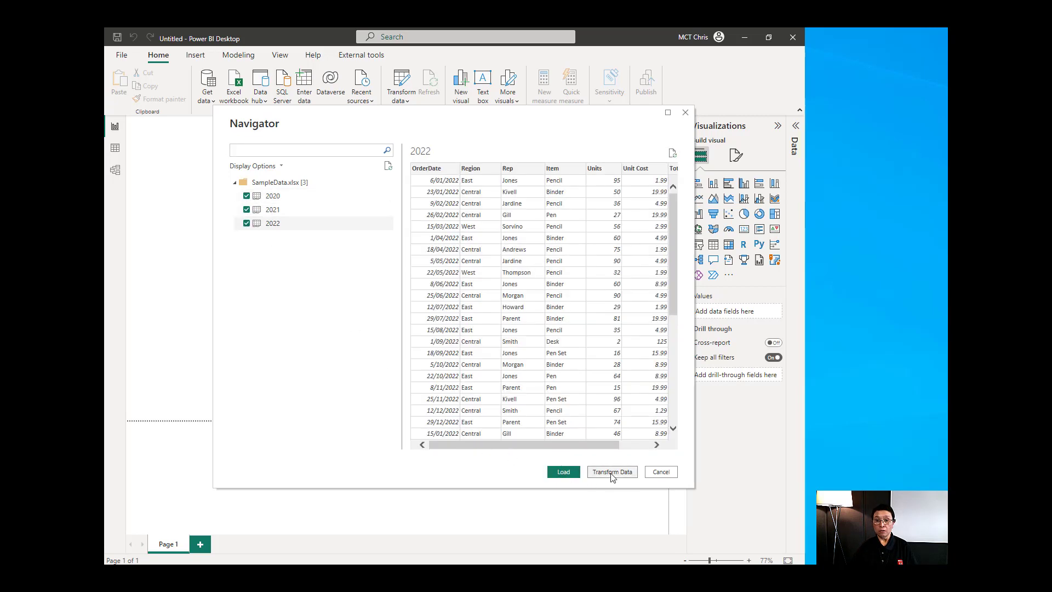
- Transform the sheets in Power Query and start Append Queries as New
{"action": "left_click", "coordinate": [612, 471]}
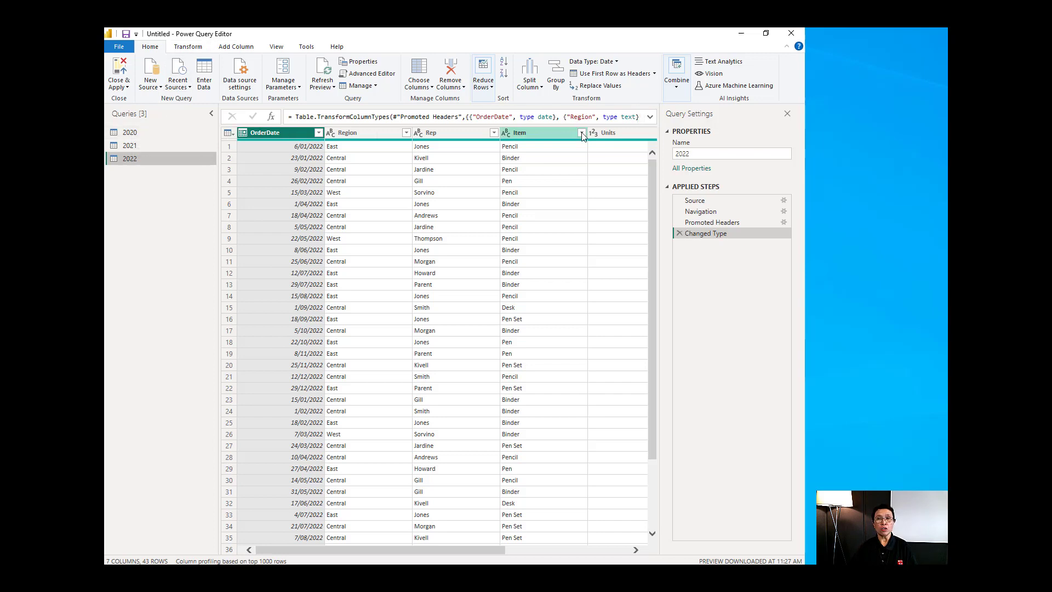
{"action": "left_click", "coordinate": [676, 74]}
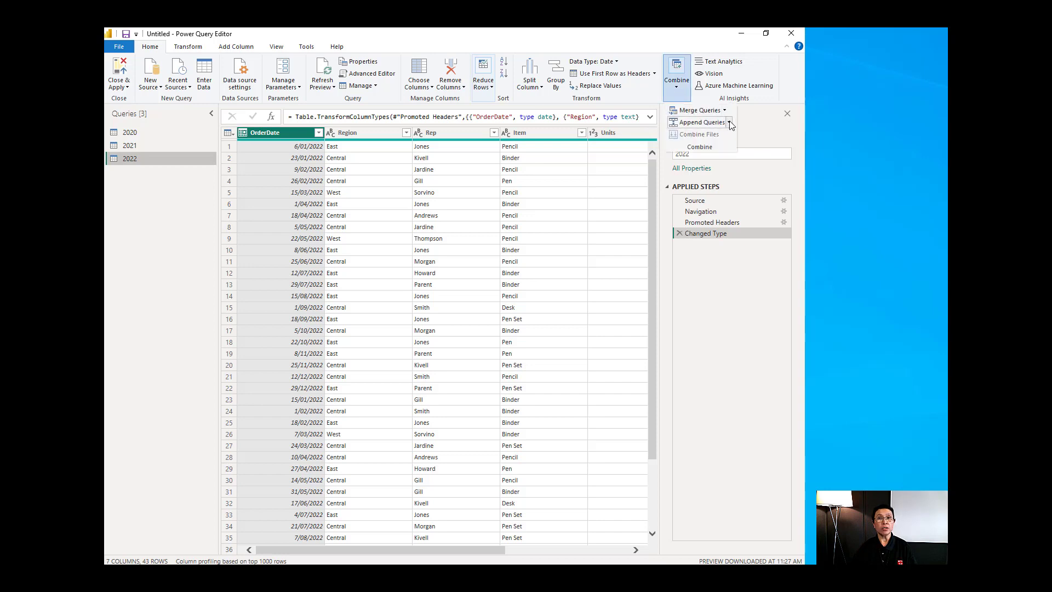
{"action": "left_click", "coordinate": [730, 121]}
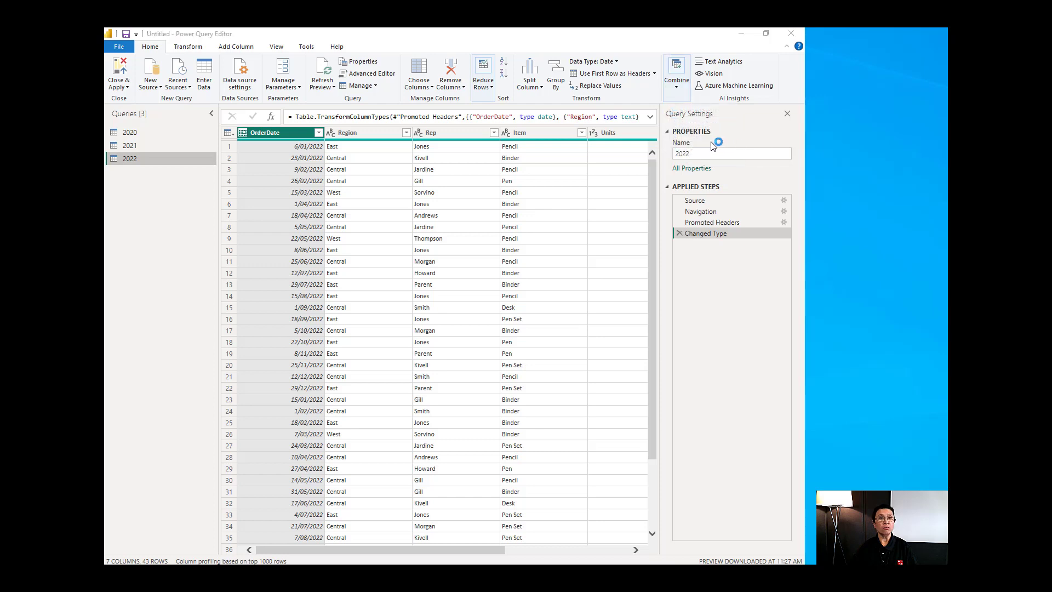
{"action": "left_click", "coordinate": [675, 69]}
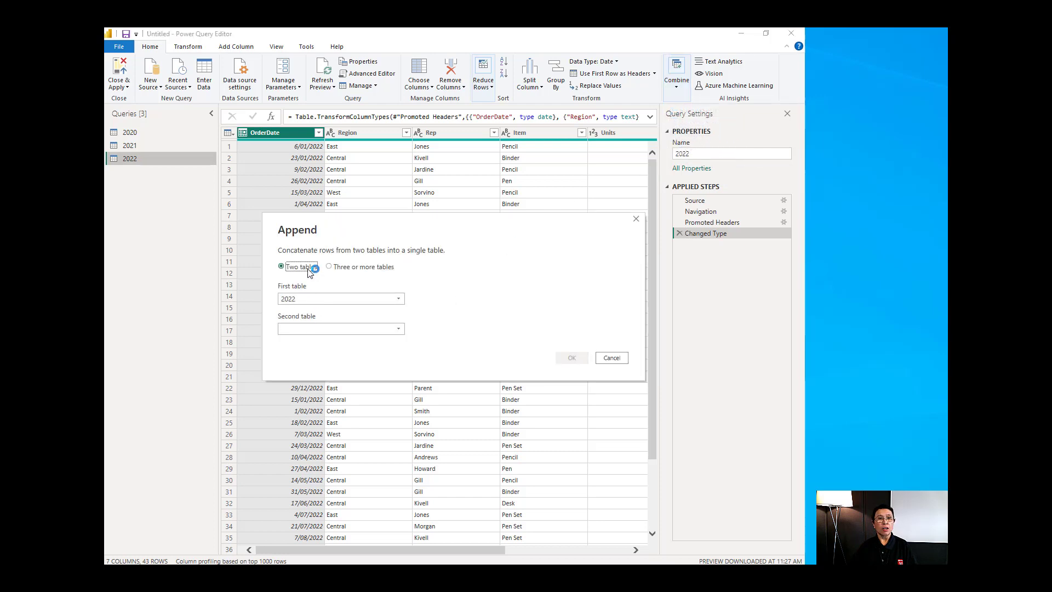
- Append three or more tables, adding 2021 and 2020 alongside 2022
{"action": "left_click", "coordinate": [330, 267]}
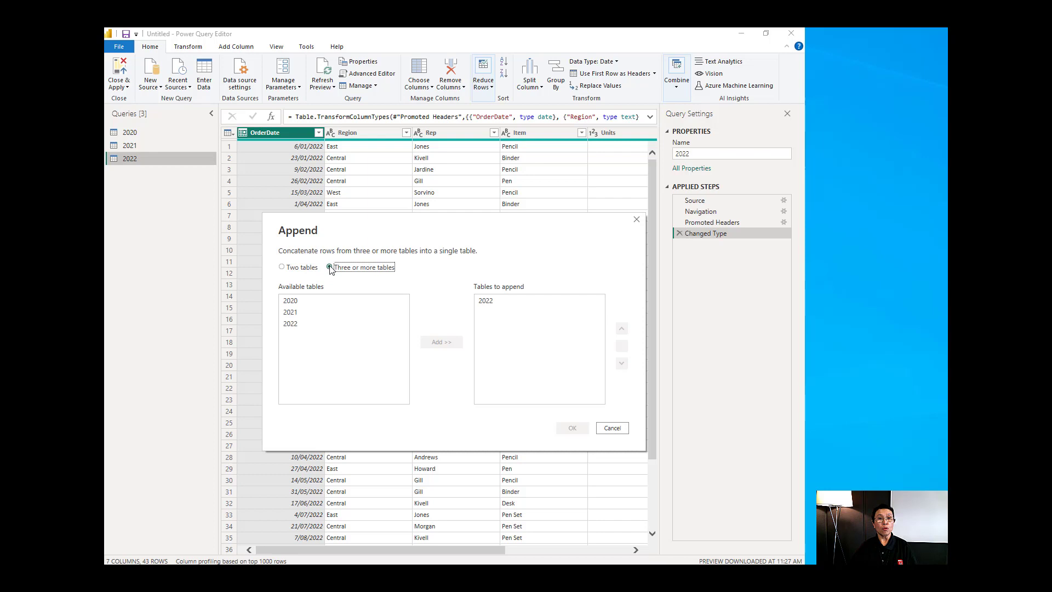
{"action": "left_click", "coordinate": [290, 311]}
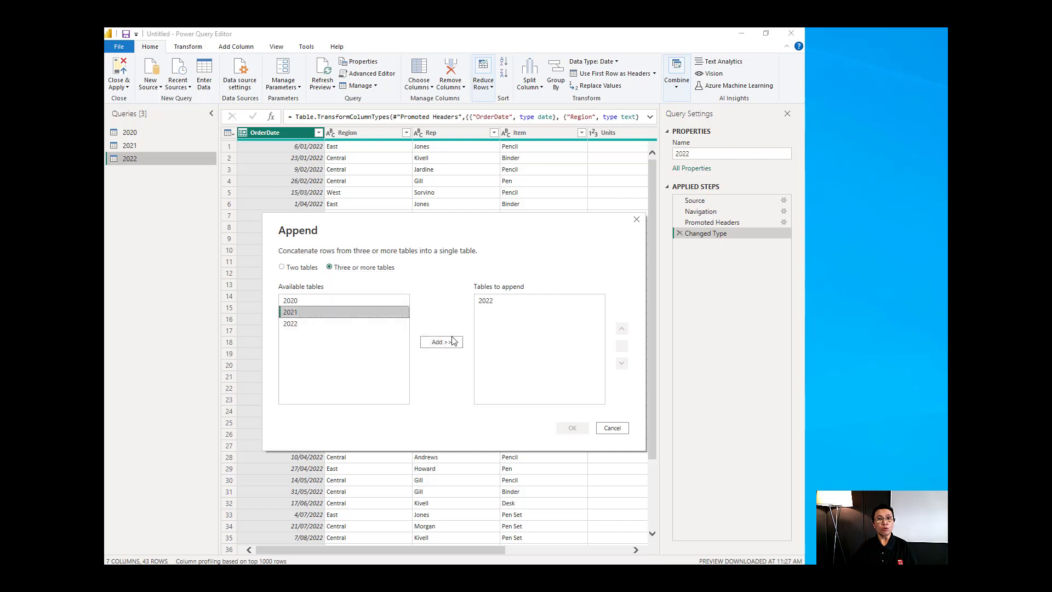
{"action": "left_click", "coordinate": [440, 341]}
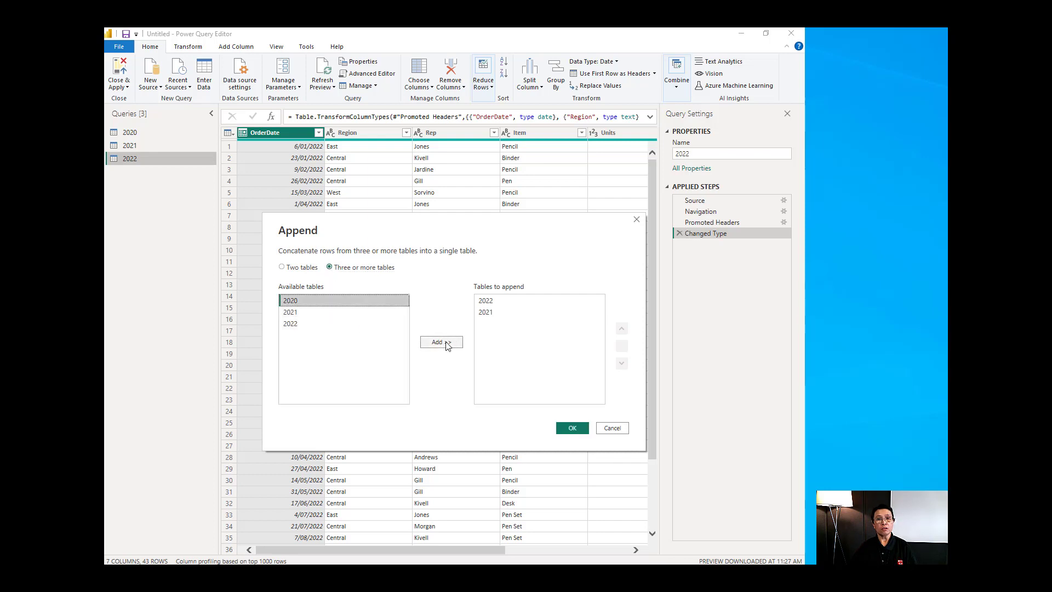
{"action": "left_click", "coordinate": [571, 427]}
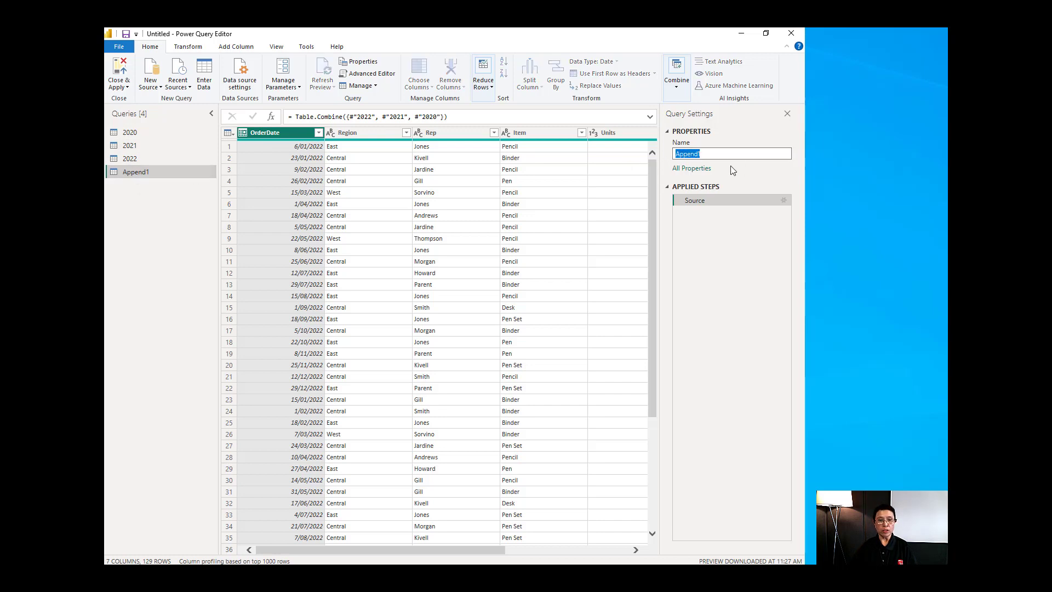
- Name the appended query Sales and apply the queries to the report
{"action": "type", "text": "Sales"}
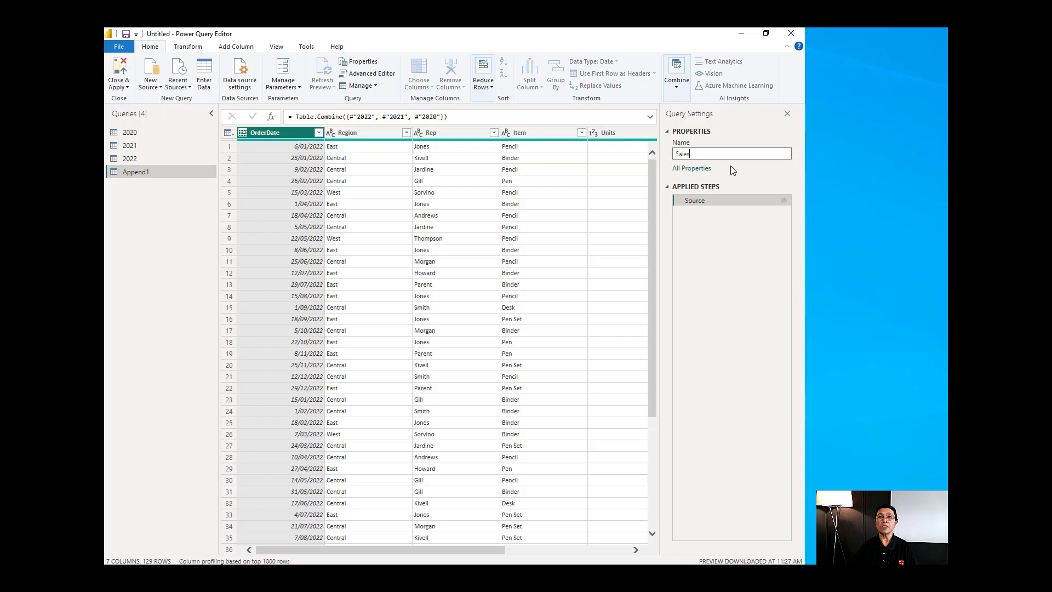
{"action": "mouse_move", "coordinate": [138, 91]}
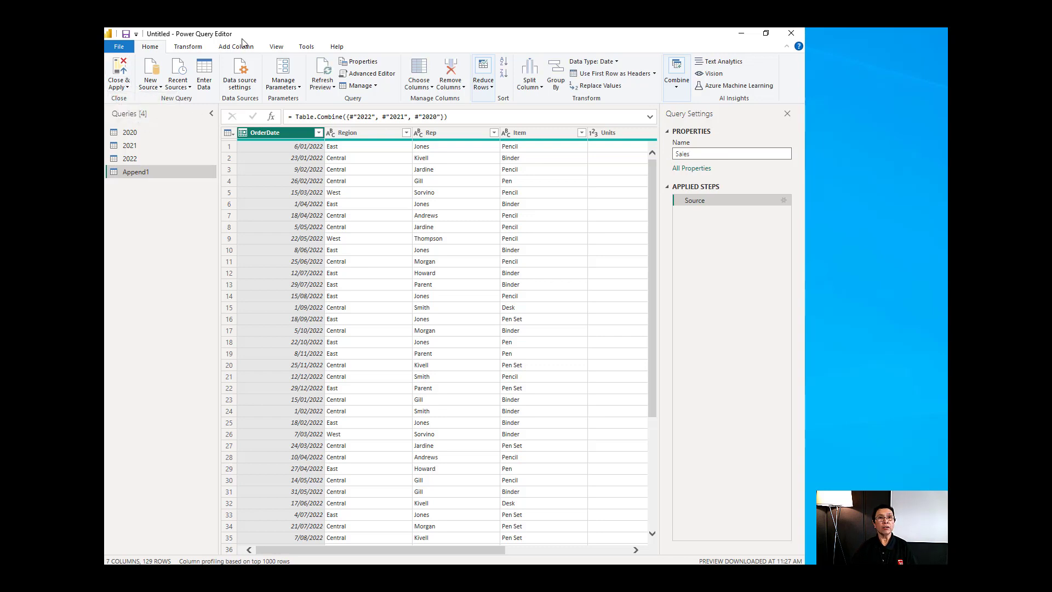
{"action": "left_click", "coordinate": [119, 73]}
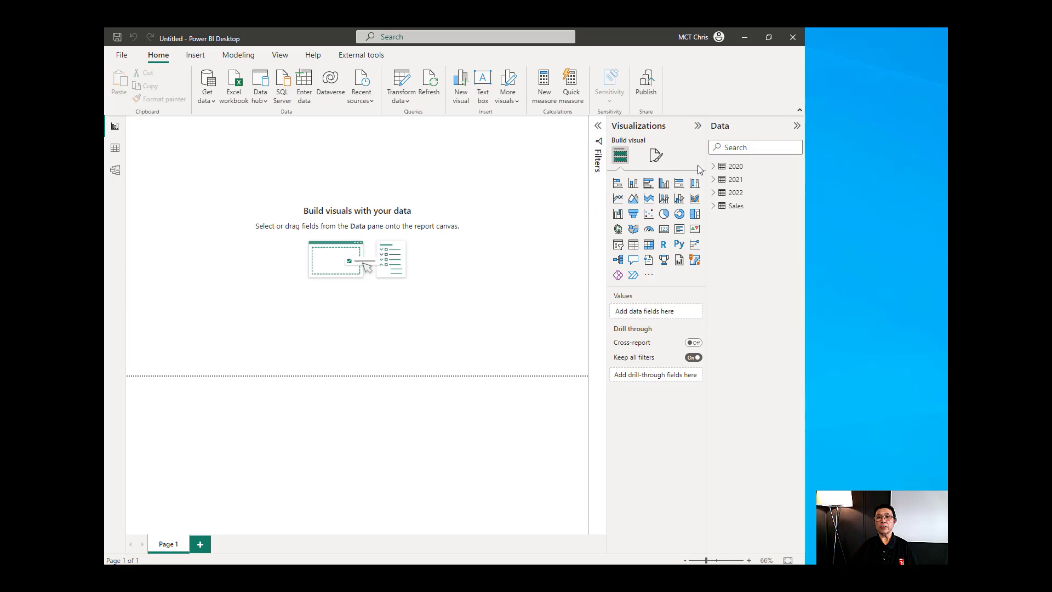
{"action": "mouse_move", "coordinate": [727, 204]}
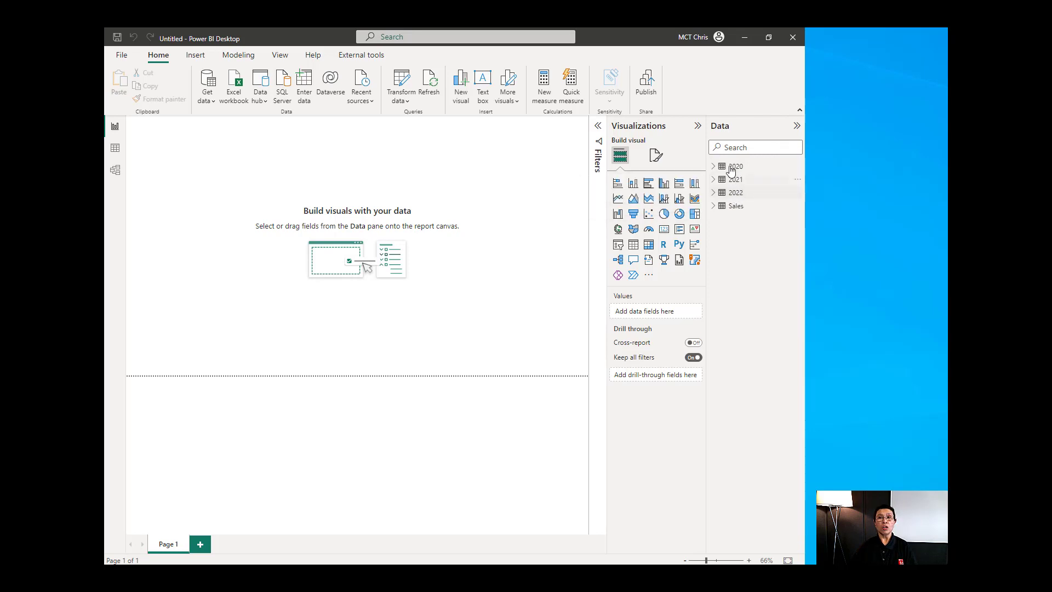
{"action": "mouse_move", "coordinate": [771, 172]}
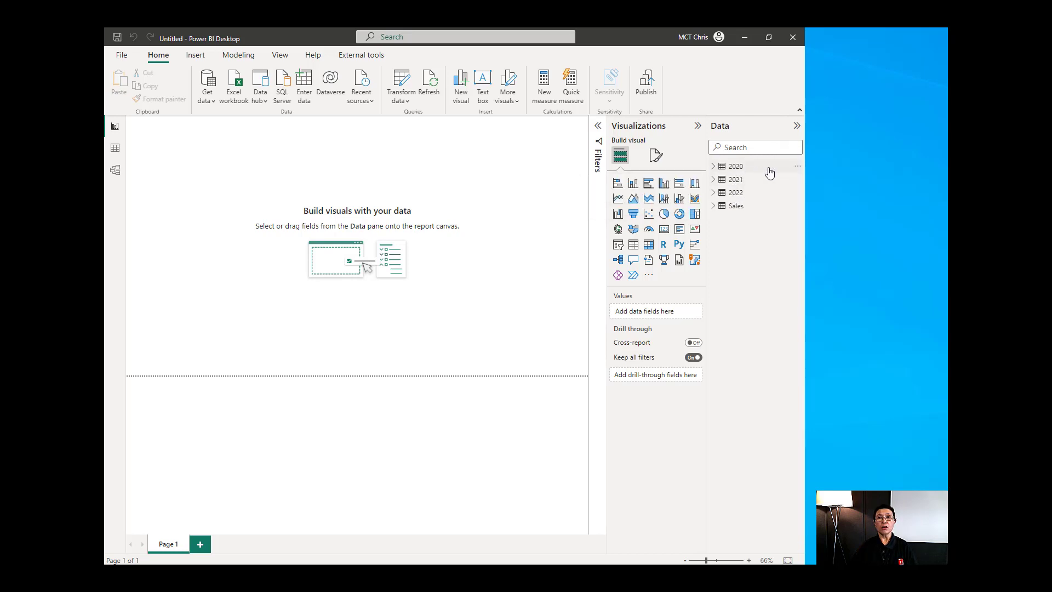
{"action": "mouse_move", "coordinate": [115, 169]}
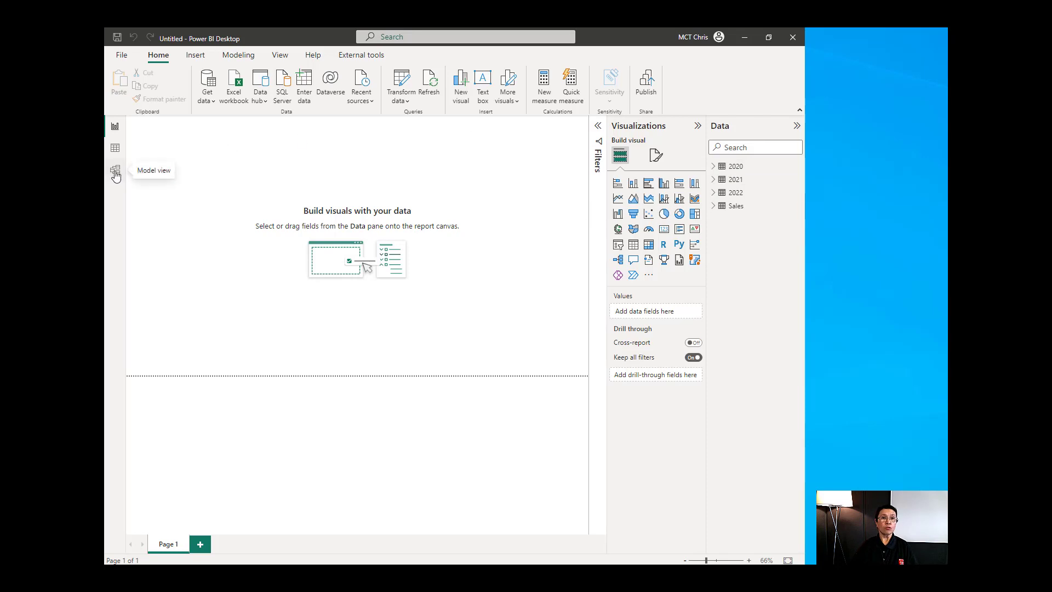
- Hide the 2020, 2021 and 2022 tables in Model view, then expand Sales to show its fields
{"action": "left_click", "coordinate": [115, 170]}
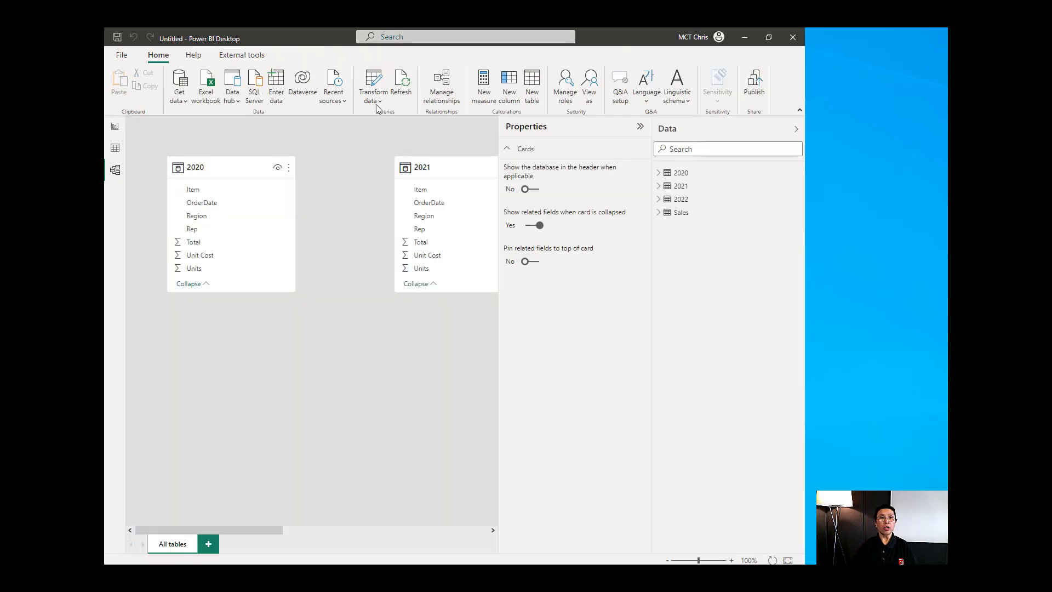
{"action": "left_click", "coordinate": [195, 166]}
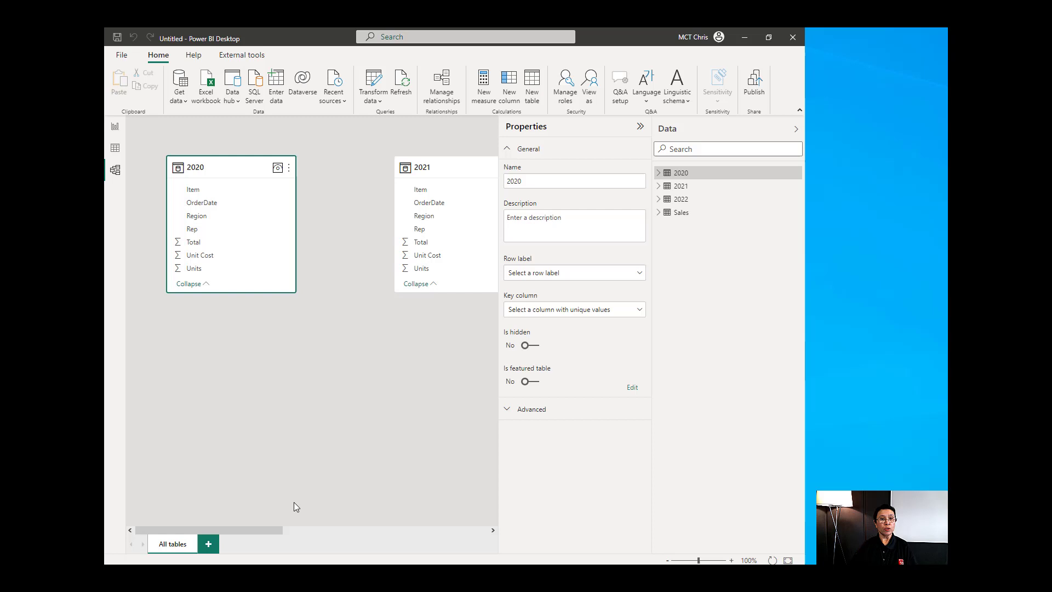
{"action": "left_click", "coordinate": [534, 345]}
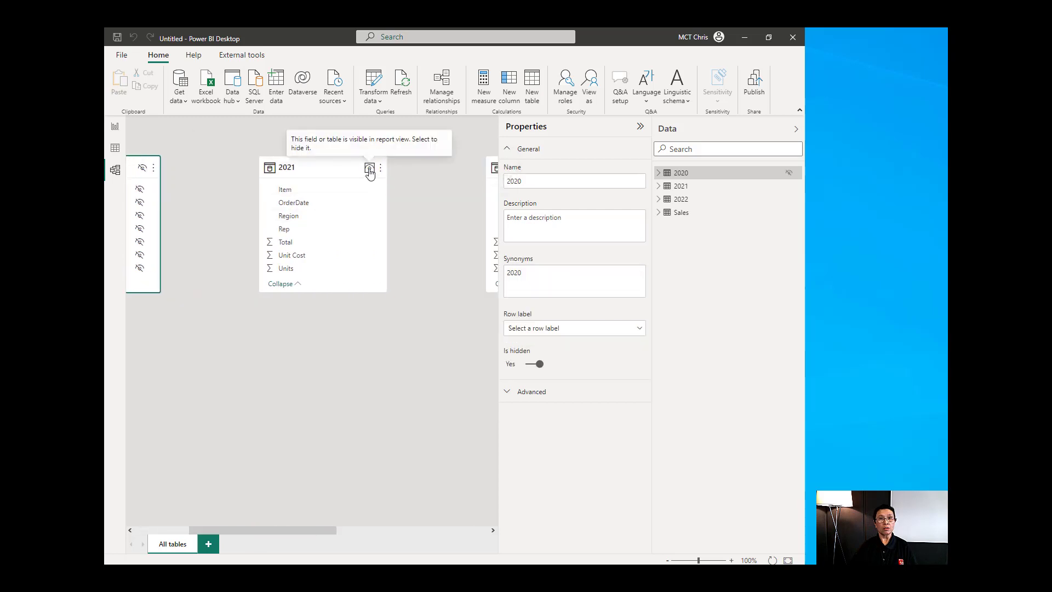
{"action": "left_click", "coordinate": [369, 167]}
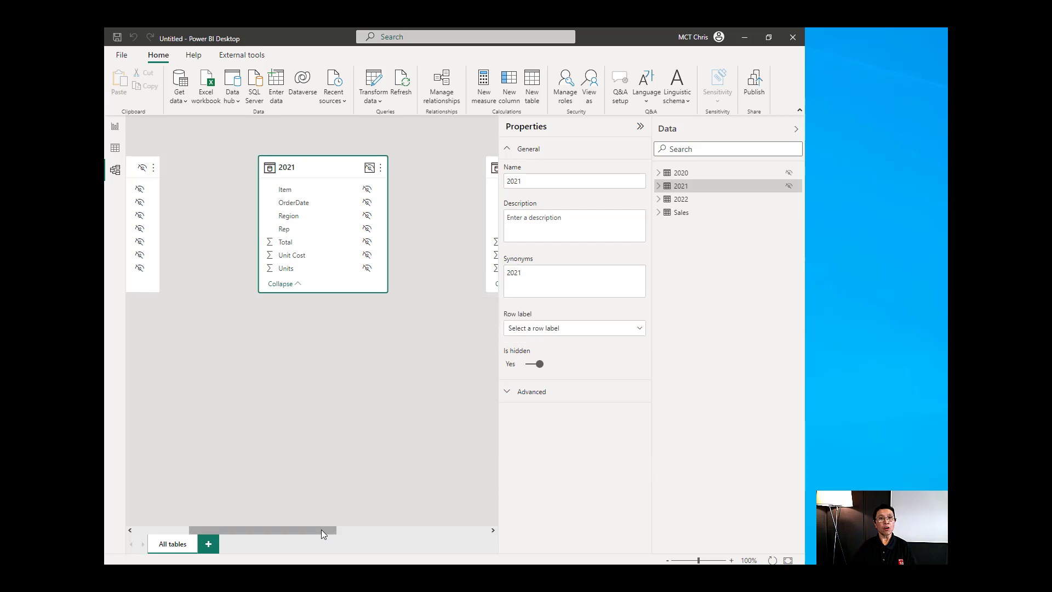
{"action": "left_click", "coordinate": [681, 198]}
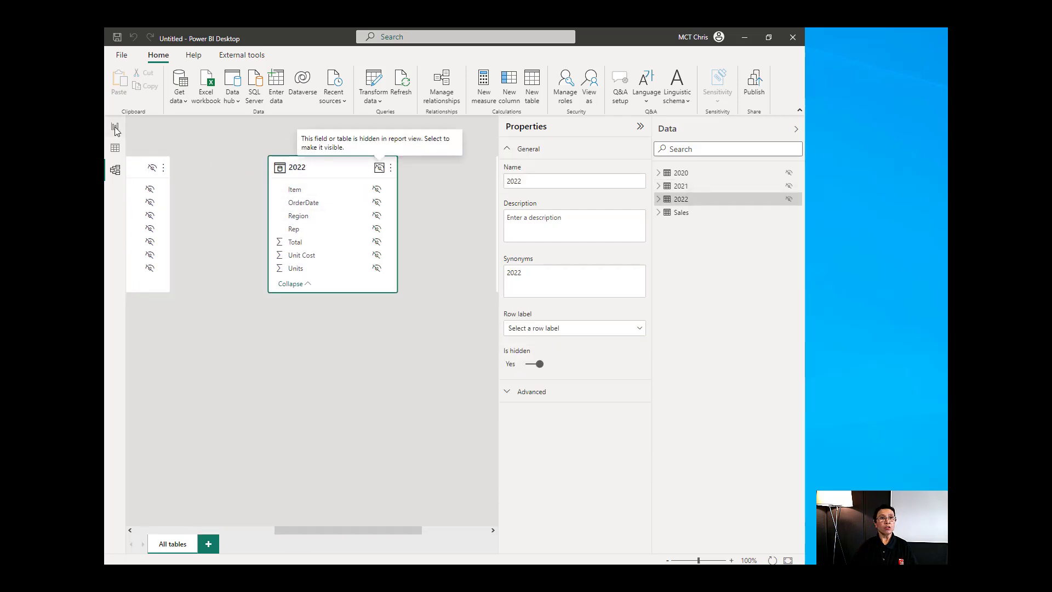
{"action": "left_click", "coordinate": [115, 125]}
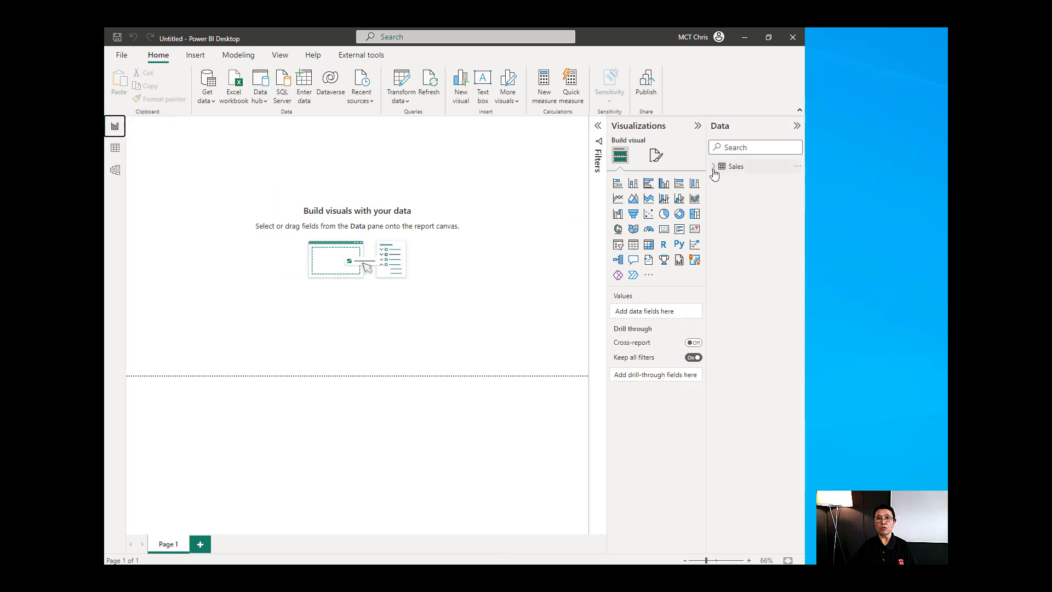
{"action": "left_click", "coordinate": [713, 167]}
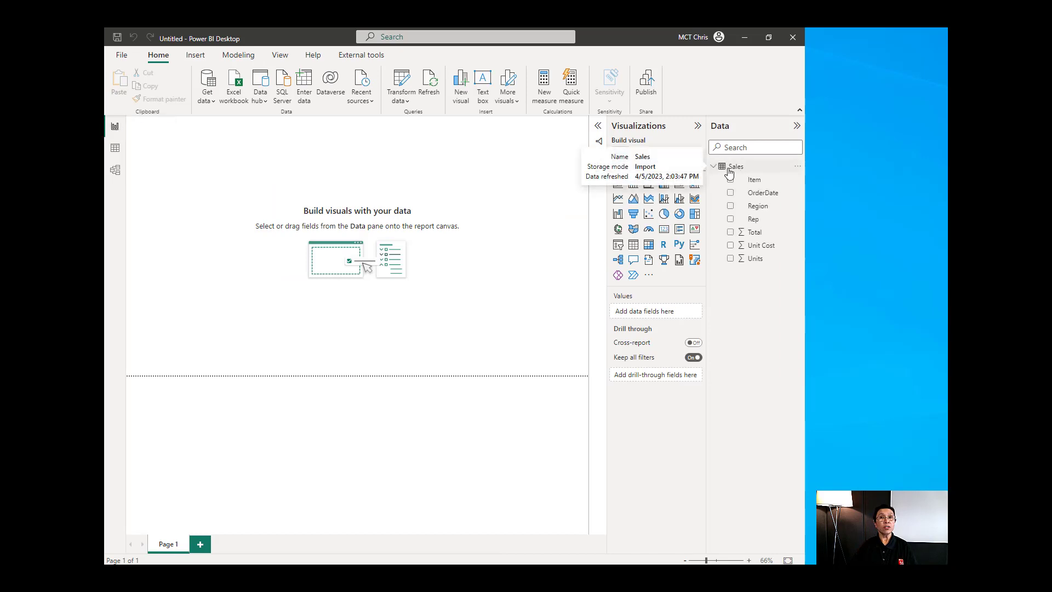
{"action": "mouse_move", "coordinate": [716, 171]}
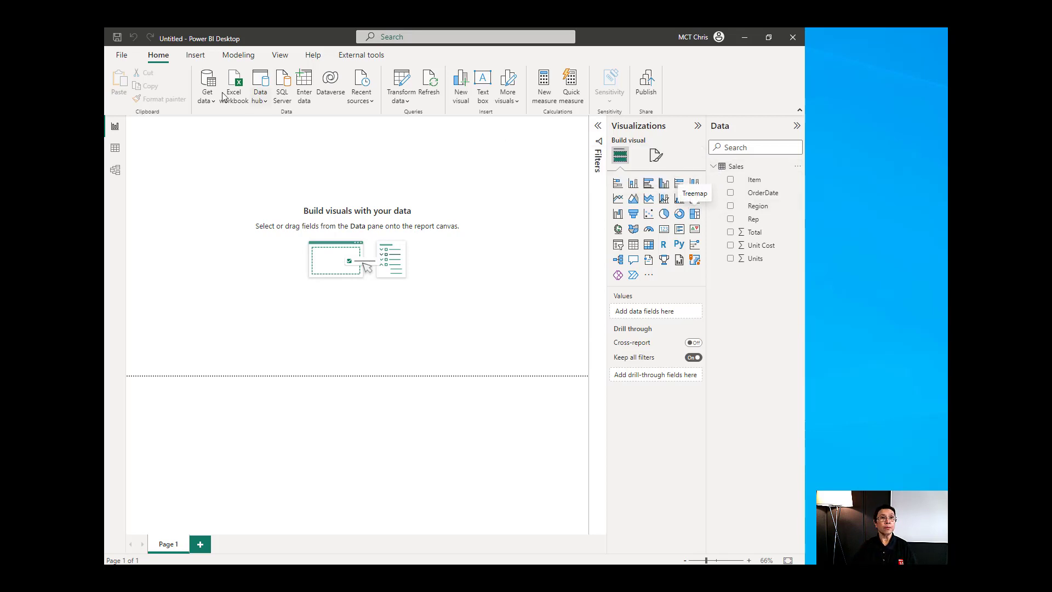
- Save the report as report1.pbix in the Demo folder
{"action": "left_click", "coordinate": [121, 55]}
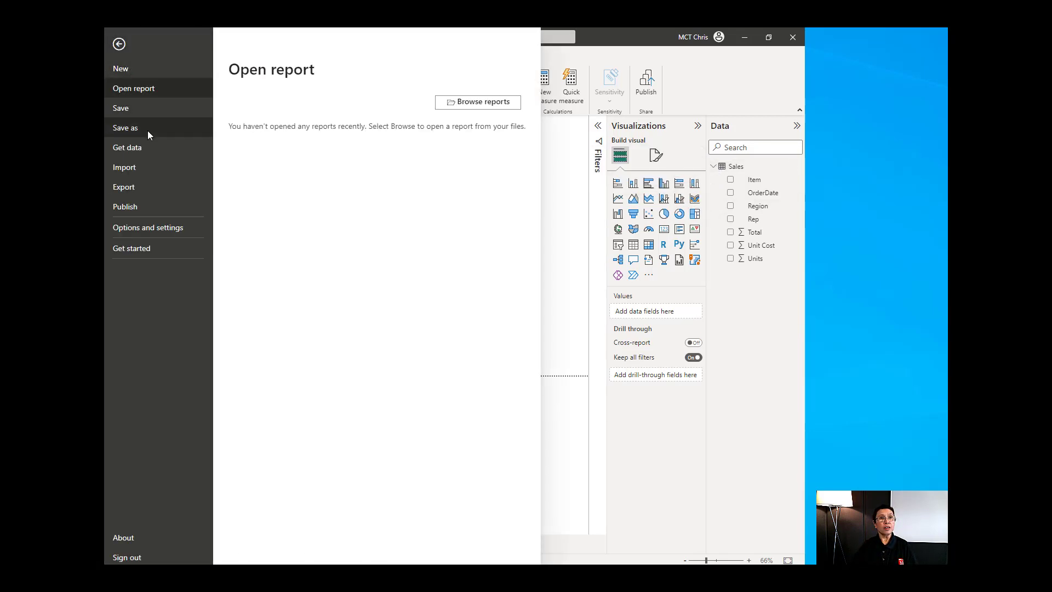
{"action": "left_click", "coordinate": [125, 127]}
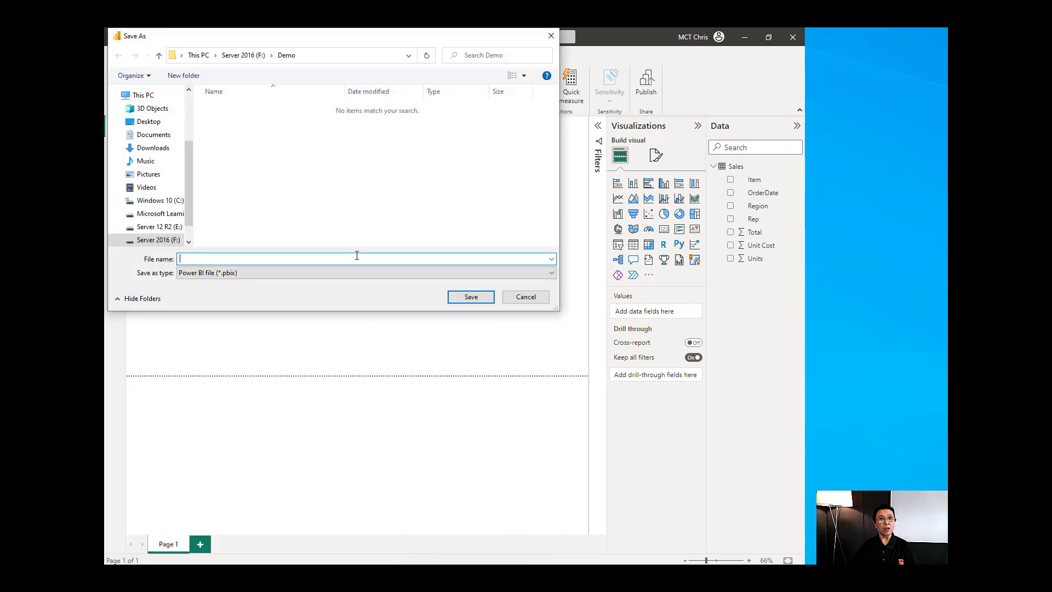
{"action": "mouse_move", "coordinate": [417, 249]}
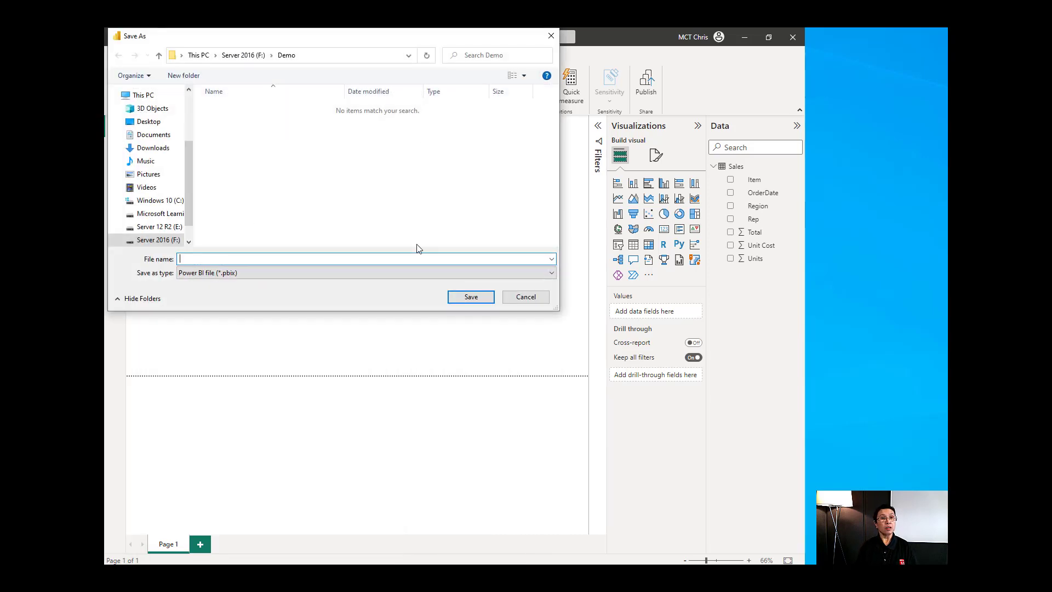
{"action": "type", "text": "report"}
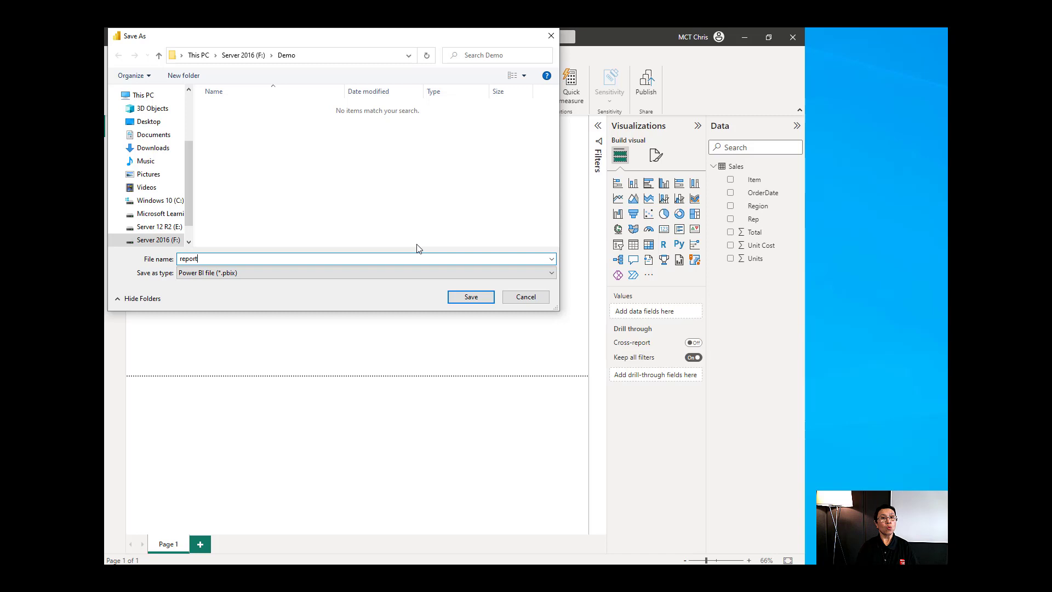
{"action": "left_click", "coordinate": [470, 297]}
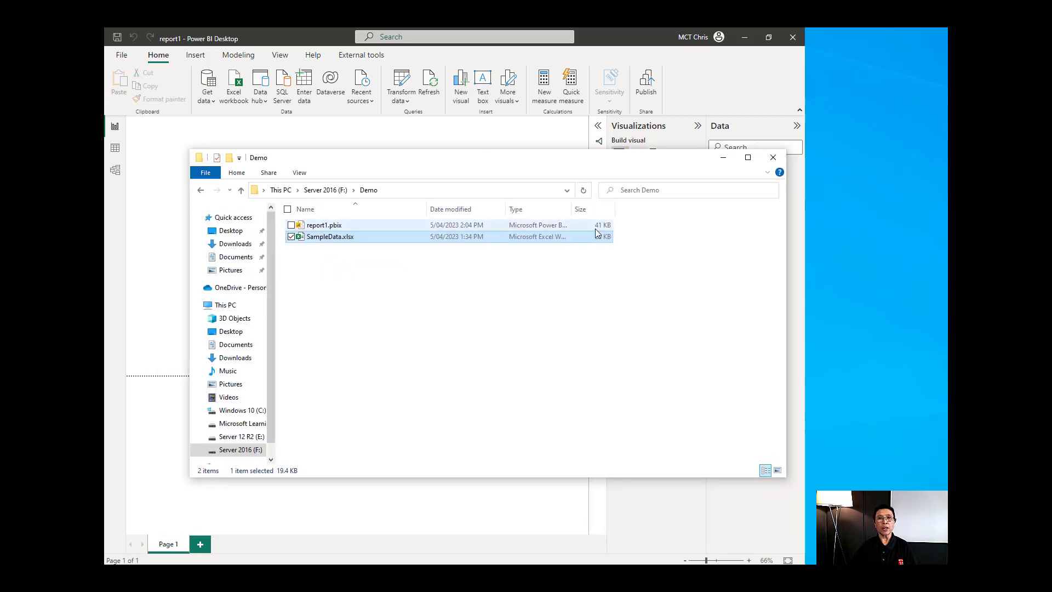
{"action": "mouse_move", "coordinate": [630, 262]}
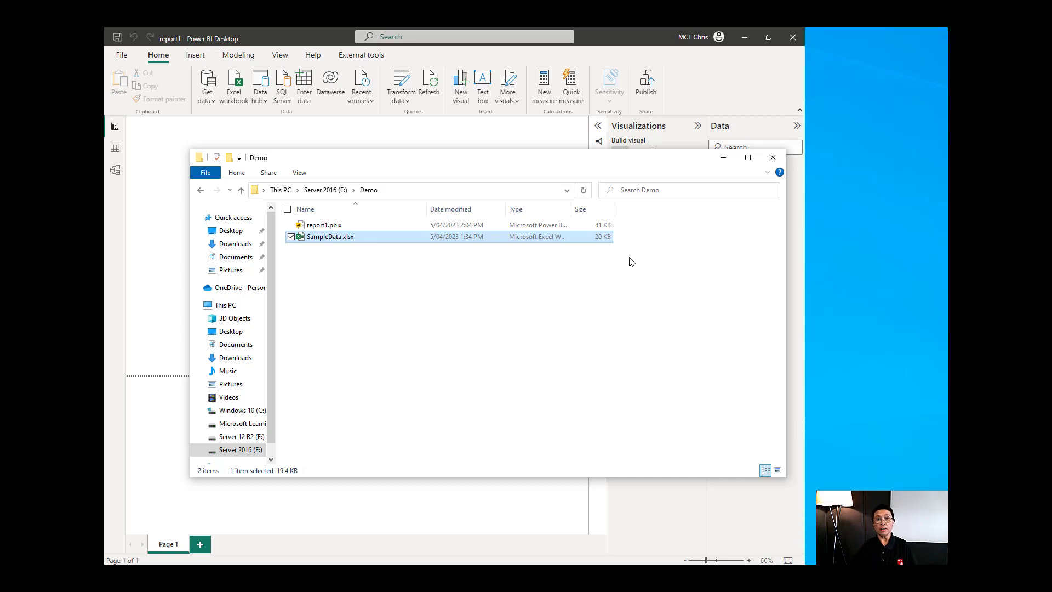
{"action": "mouse_move", "coordinate": [792, 37]}
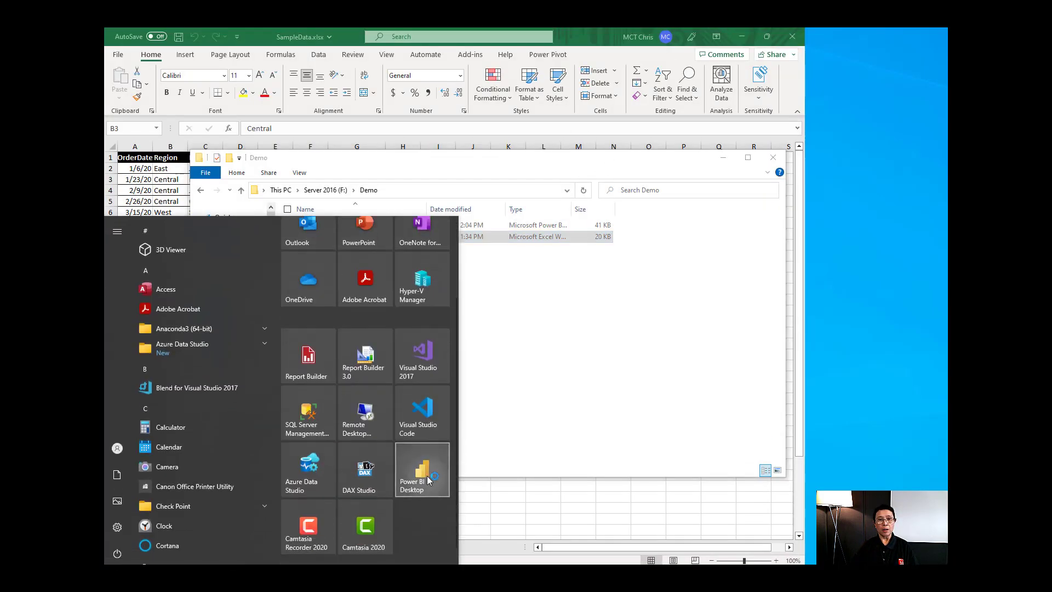
- Launch a fresh Power BI Desktop and choose SampleData.xlsx as the Excel source
{"action": "left_click", "coordinate": [422, 471]}
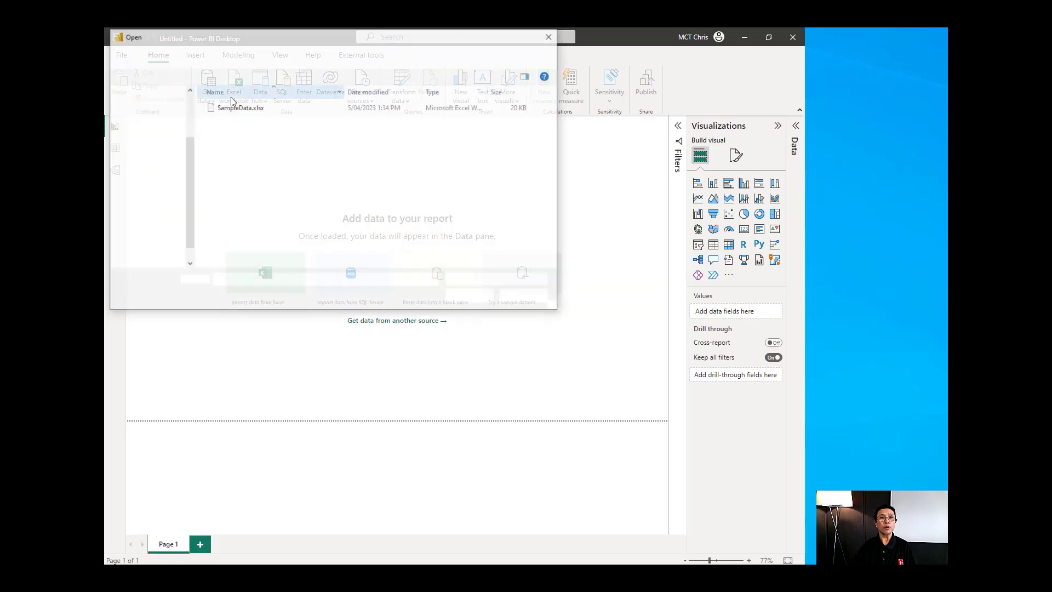
{"action": "left_click", "coordinate": [238, 107]}
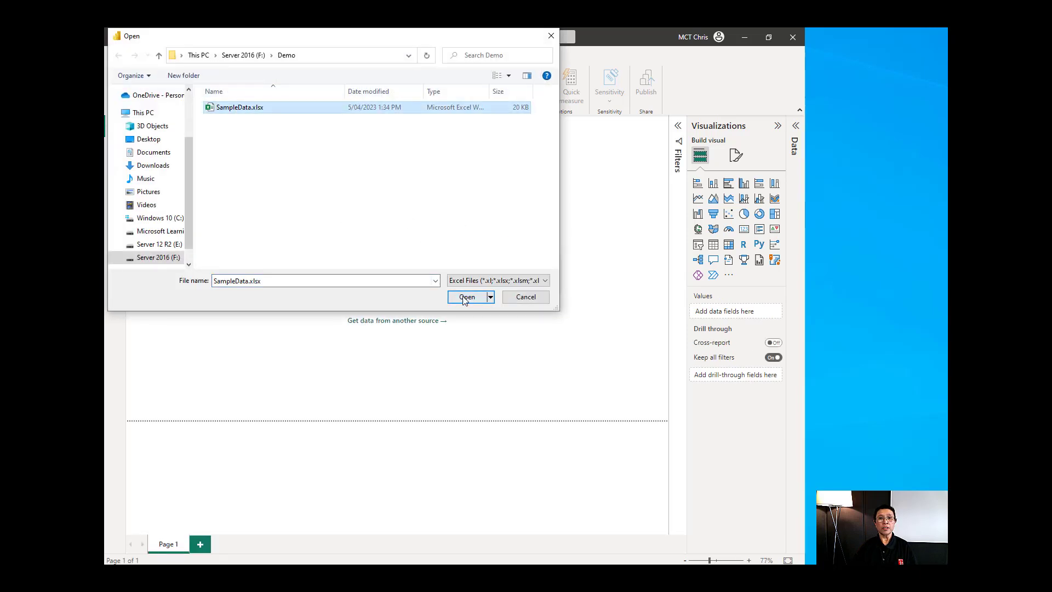
{"action": "left_click", "coordinate": [467, 297]}
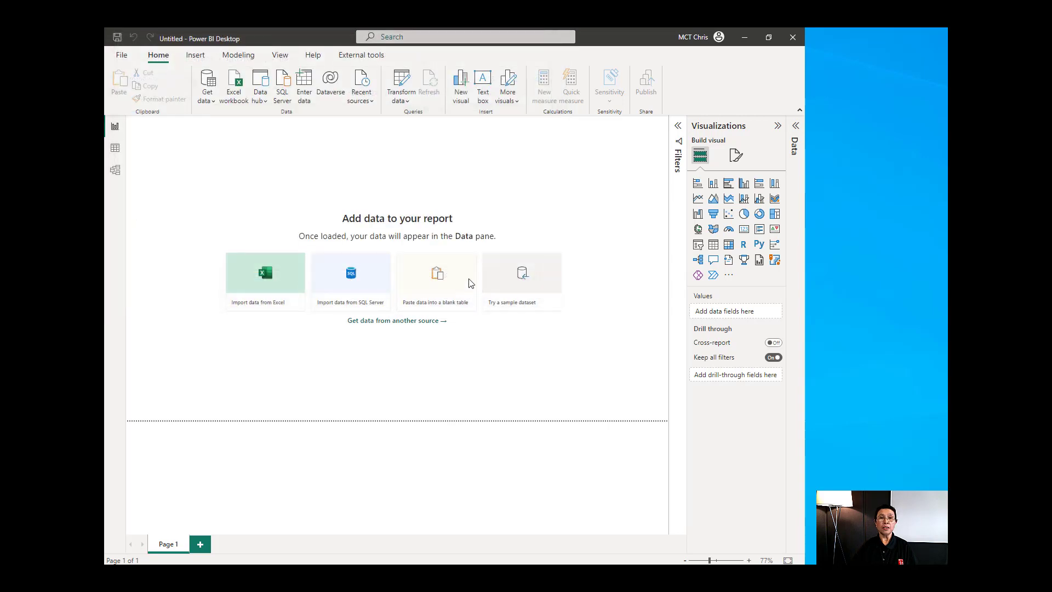
- Tick only the 2020 sheet and take it into Power Query via Transform Data
{"action": "left_click", "coordinate": [265, 271]}
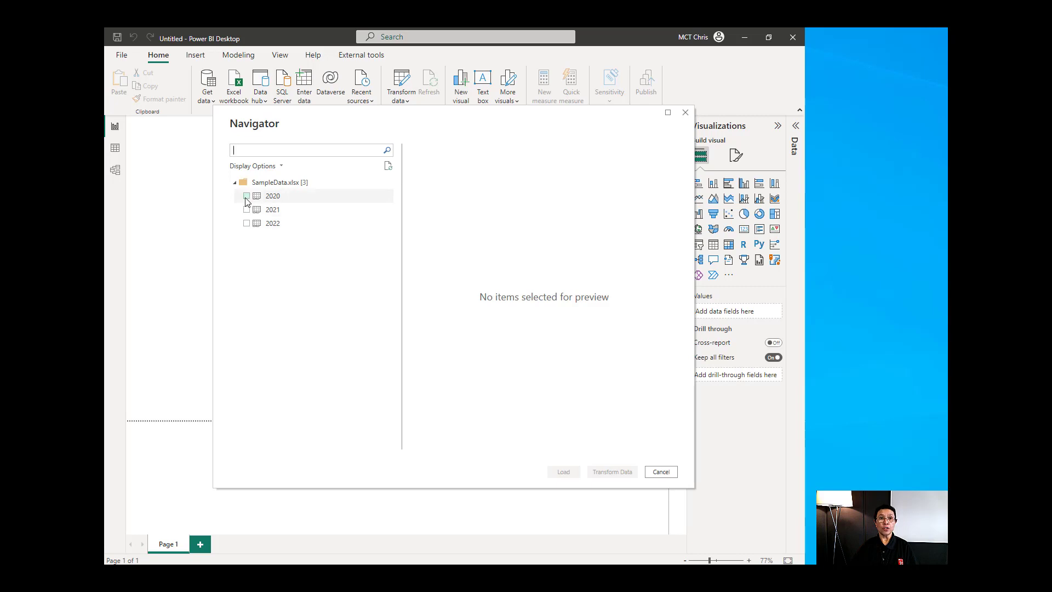
{"action": "mouse_move", "coordinate": [247, 198]}
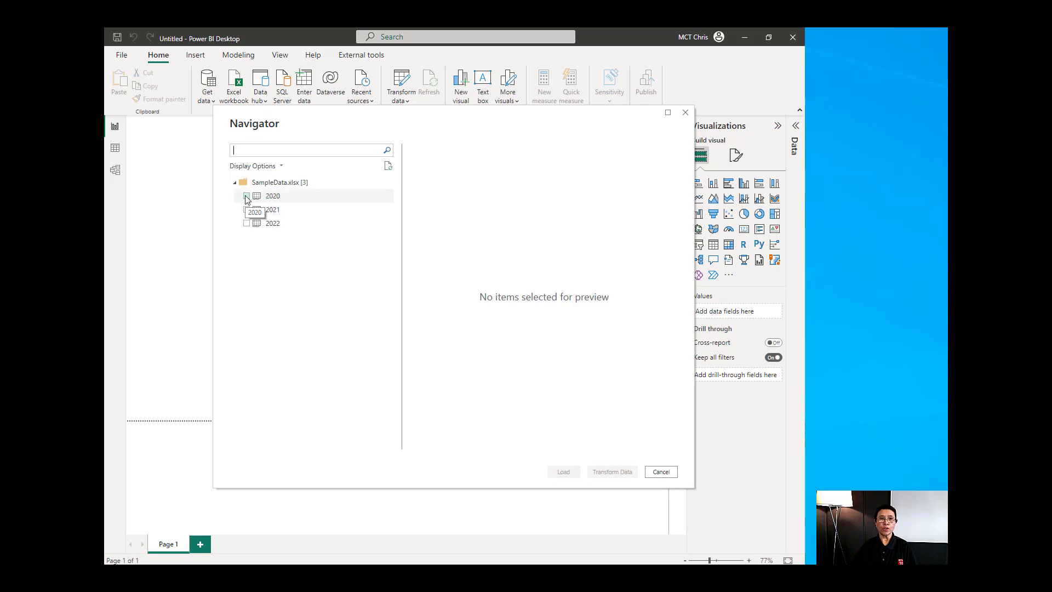
{"action": "left_click", "coordinate": [246, 195]}
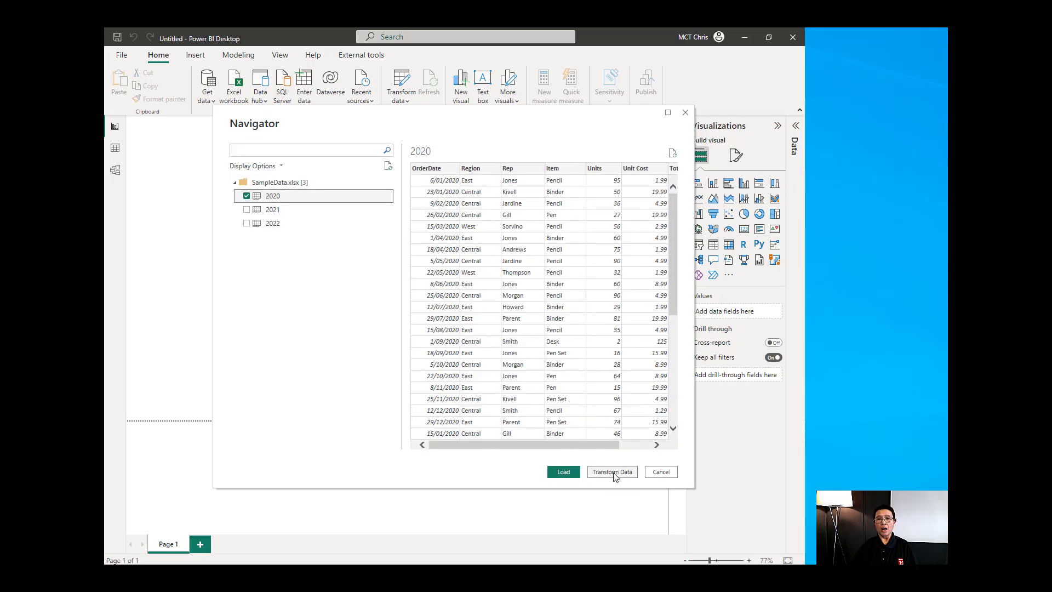
{"action": "left_click", "coordinate": [612, 471]}
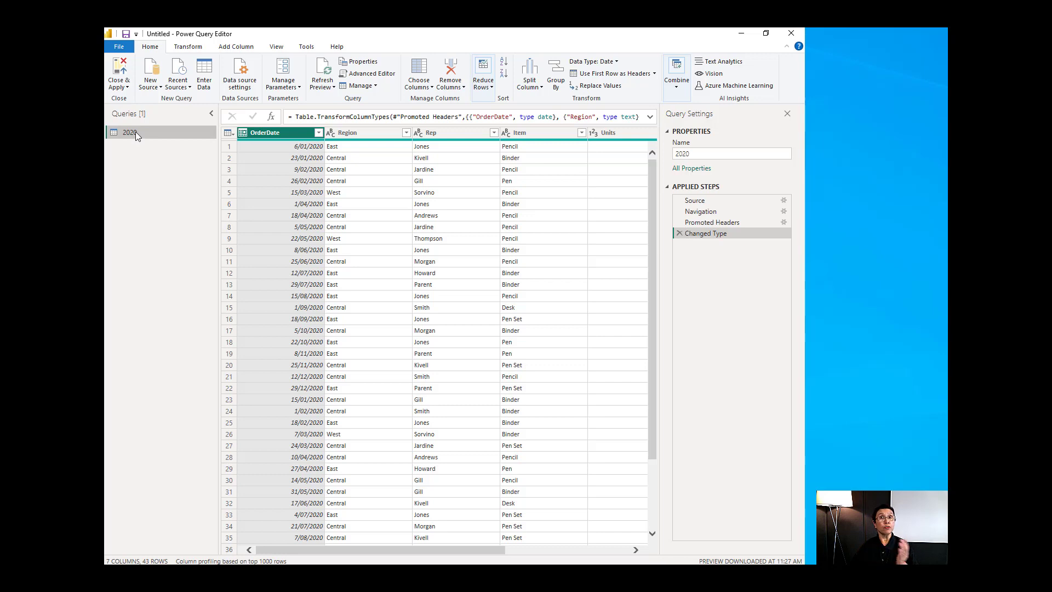
{"action": "mouse_move", "coordinate": [196, 136]}
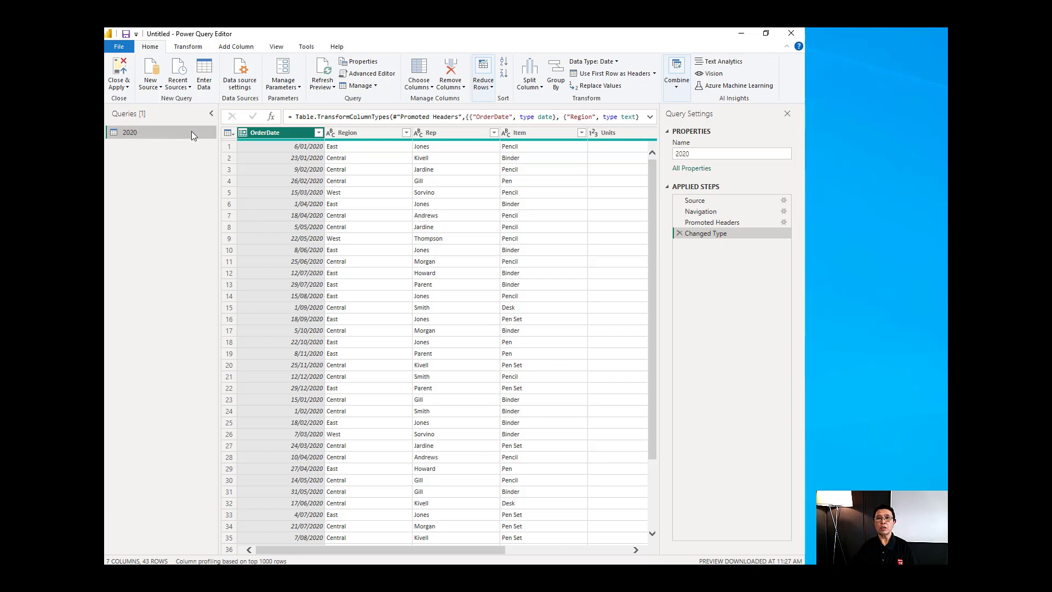
{"action": "mouse_move", "coordinate": [703, 195]}
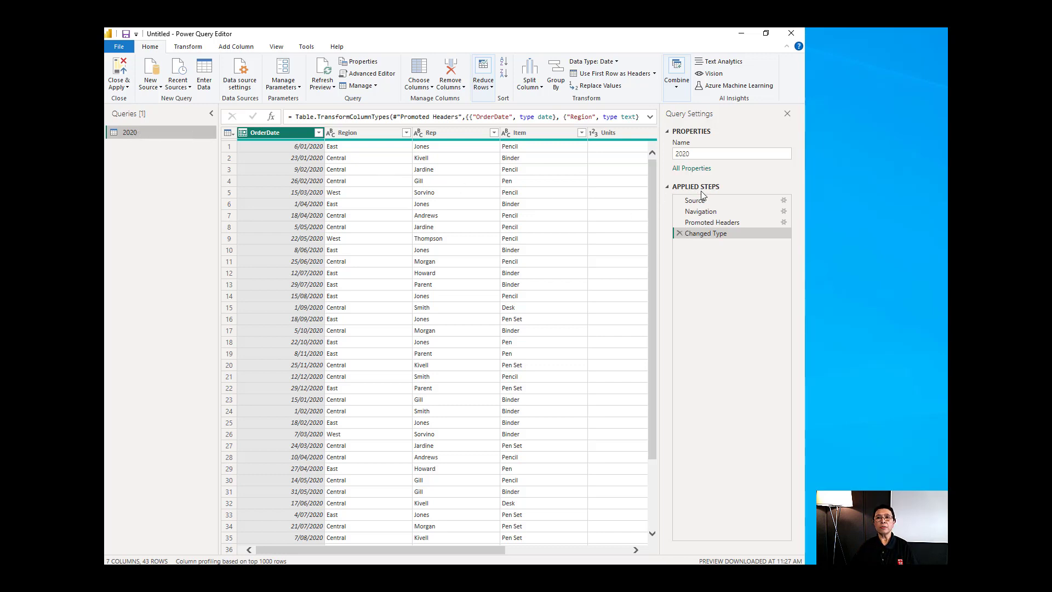
{"action": "mouse_move", "coordinate": [704, 233]}
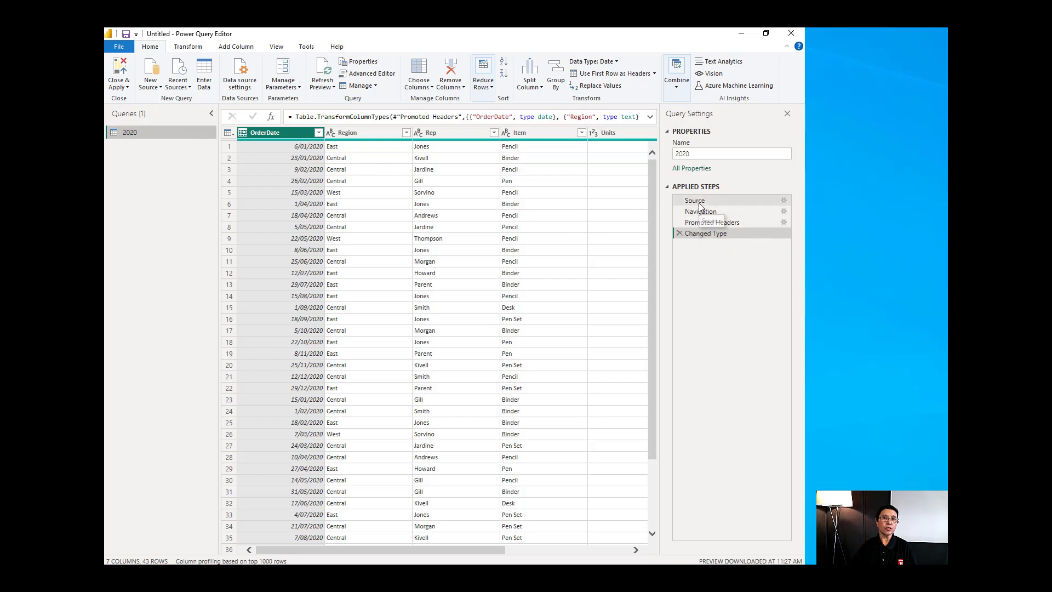
{"action": "mouse_move", "coordinate": [695, 201]}
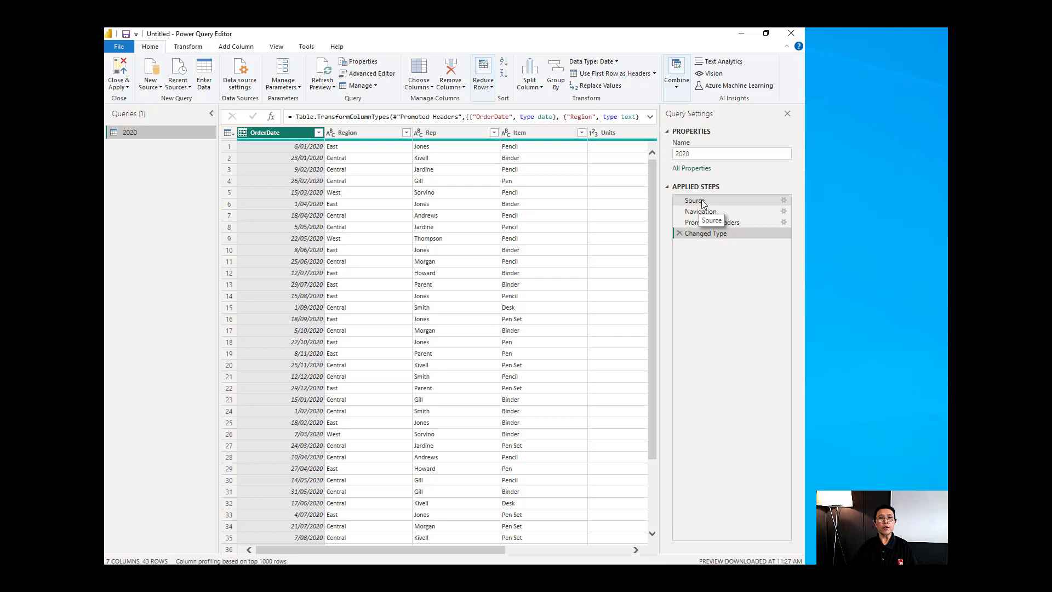
- Preview the 2020 query at its Source step, then at its Navigation step
{"action": "left_click", "coordinate": [695, 200]}
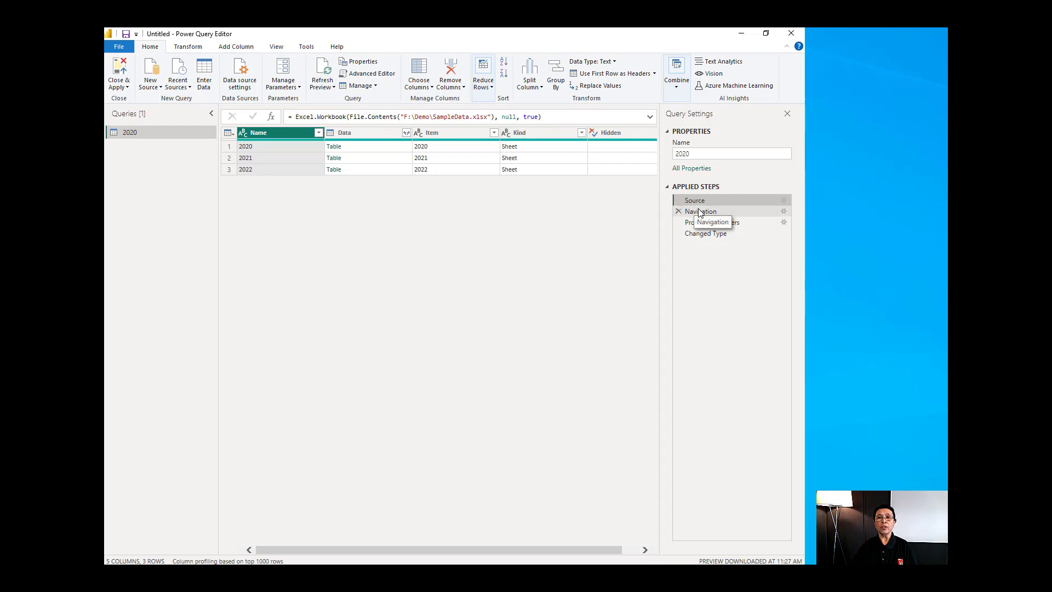
{"action": "left_click", "coordinate": [702, 211]}
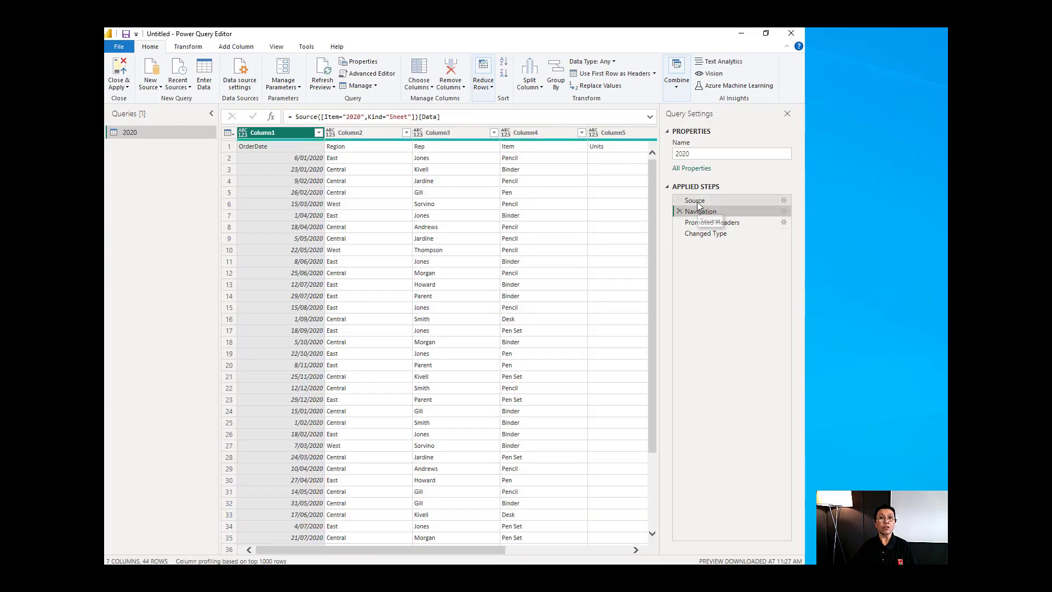
{"action": "mouse_move", "coordinate": [701, 210]}
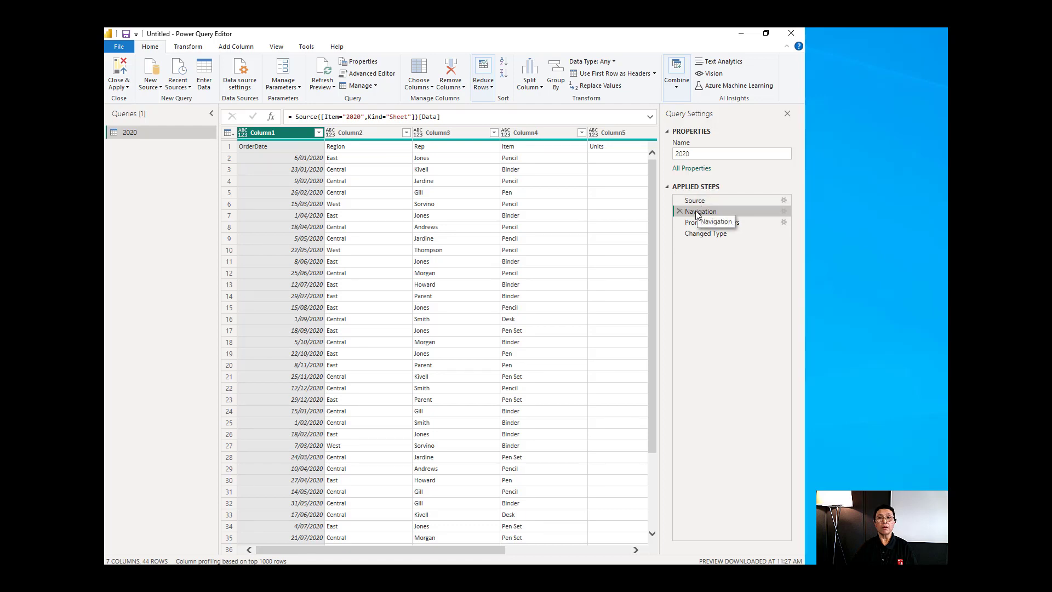
- Delete the Navigation step and everything after it, keeping only Source
{"action": "right_click", "coordinate": [701, 211]}
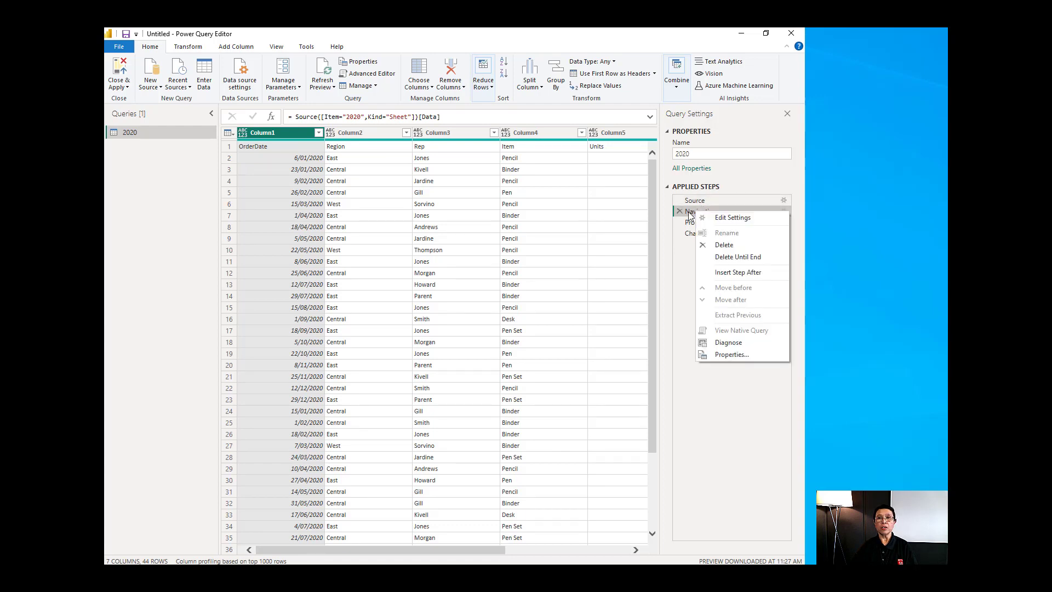
{"action": "mouse_move", "coordinate": [738, 256]}
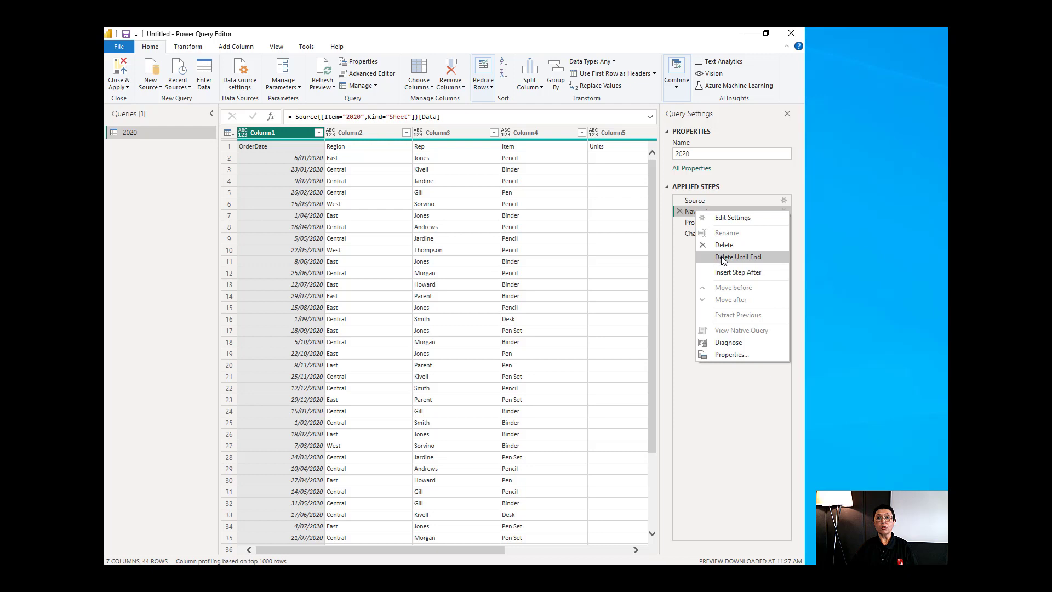
{"action": "left_click", "coordinate": [737, 256]}
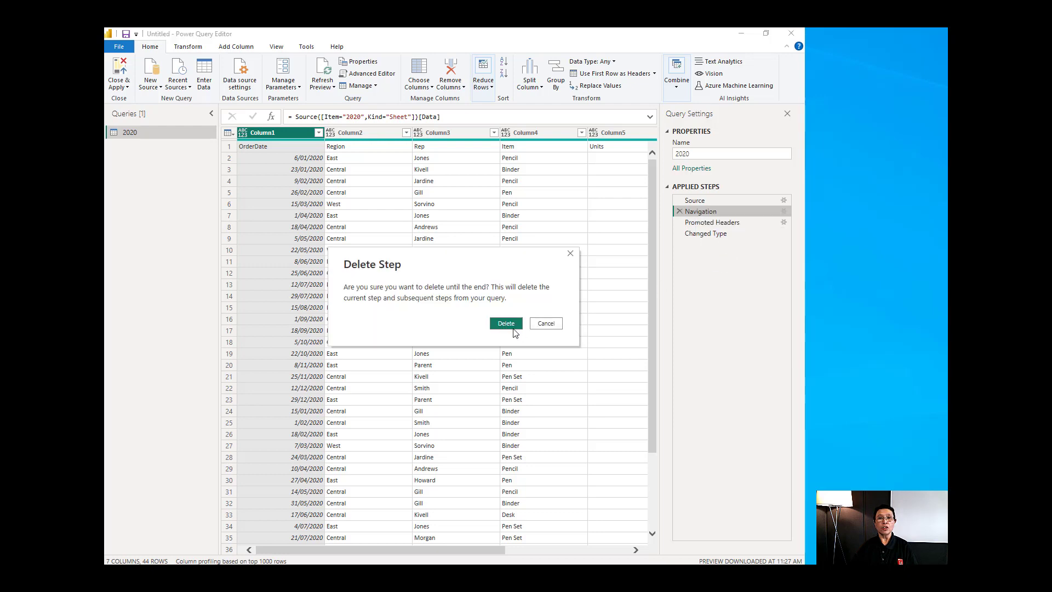
{"action": "left_click", "coordinate": [506, 322]}
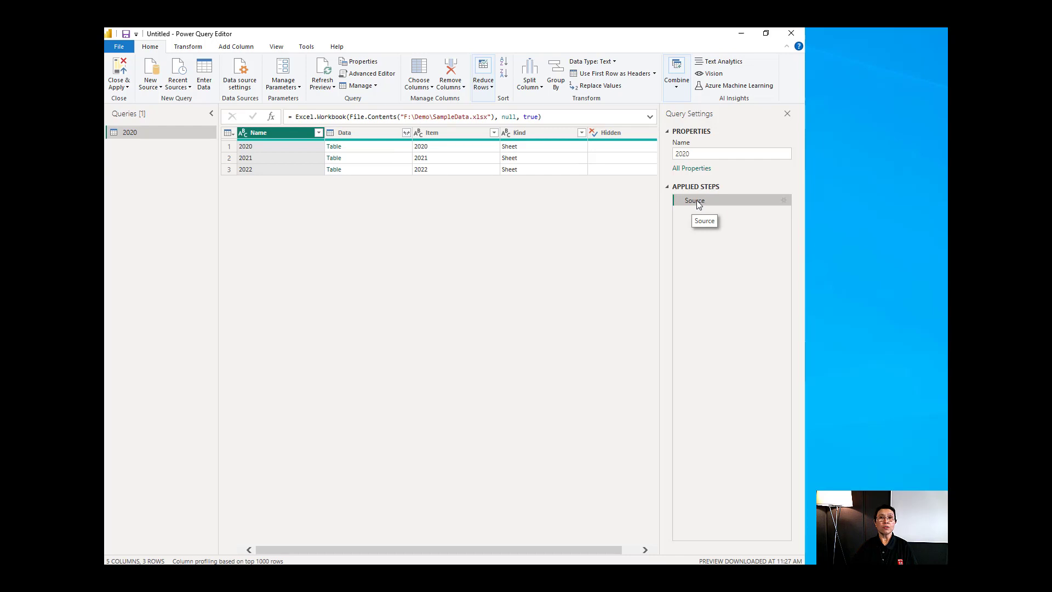
{"action": "mouse_move", "coordinate": [655, 206]}
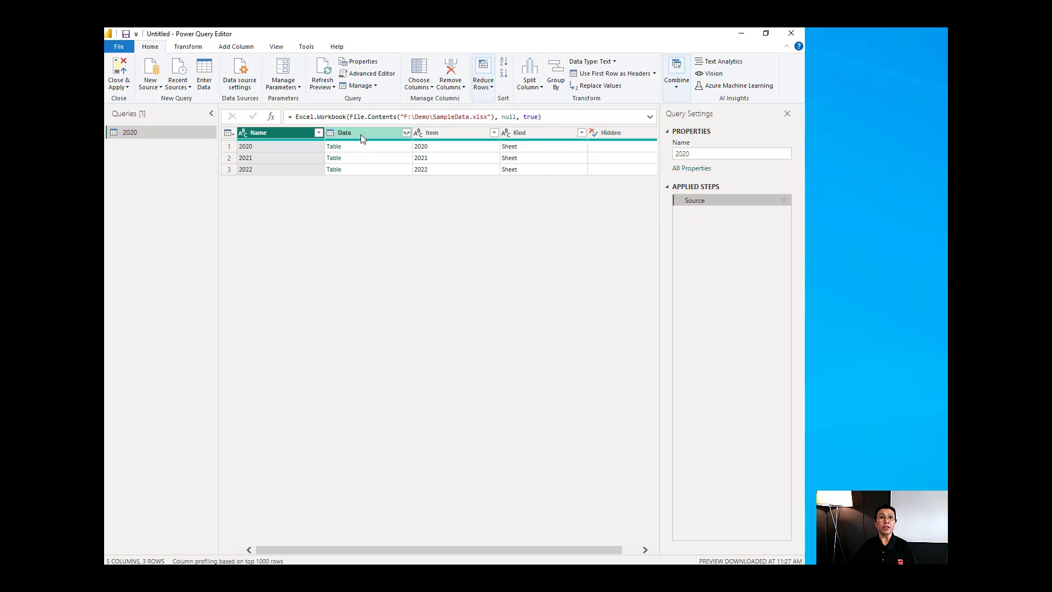
- Keep only the Data column of nested tables, removing the other sheet-list columns
{"action": "left_click", "coordinate": [344, 133]}
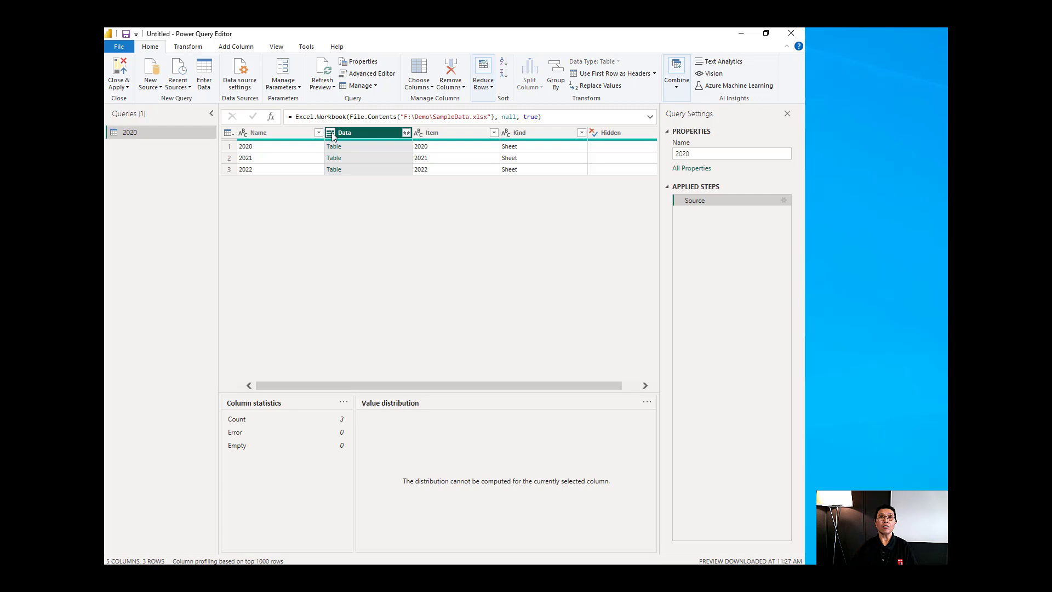
{"action": "mouse_move", "coordinate": [349, 138]}
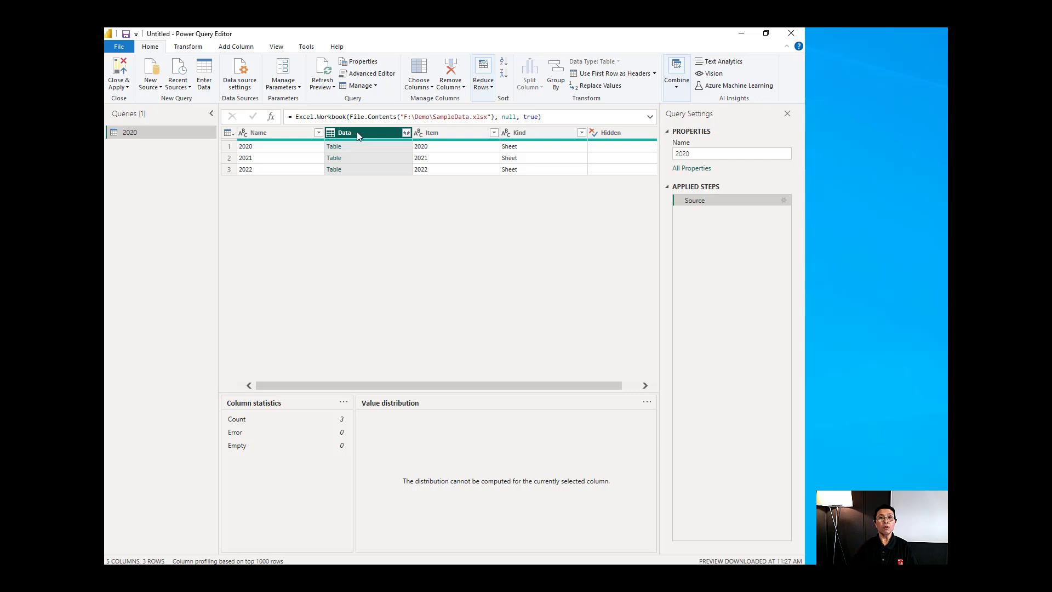
{"action": "mouse_move", "coordinate": [489, 370]}
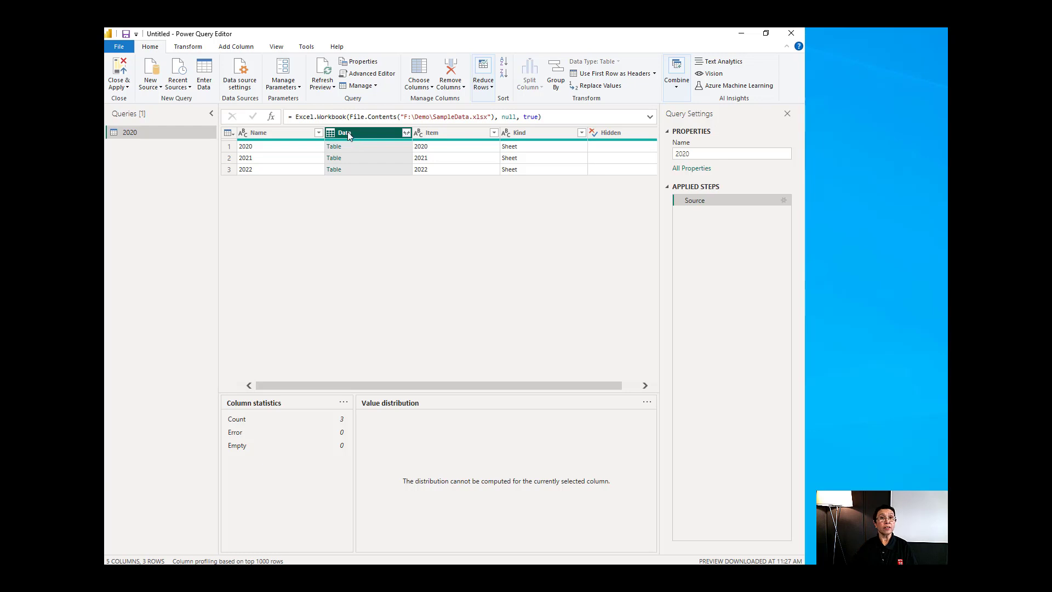
{"action": "right_click", "coordinate": [345, 132]}
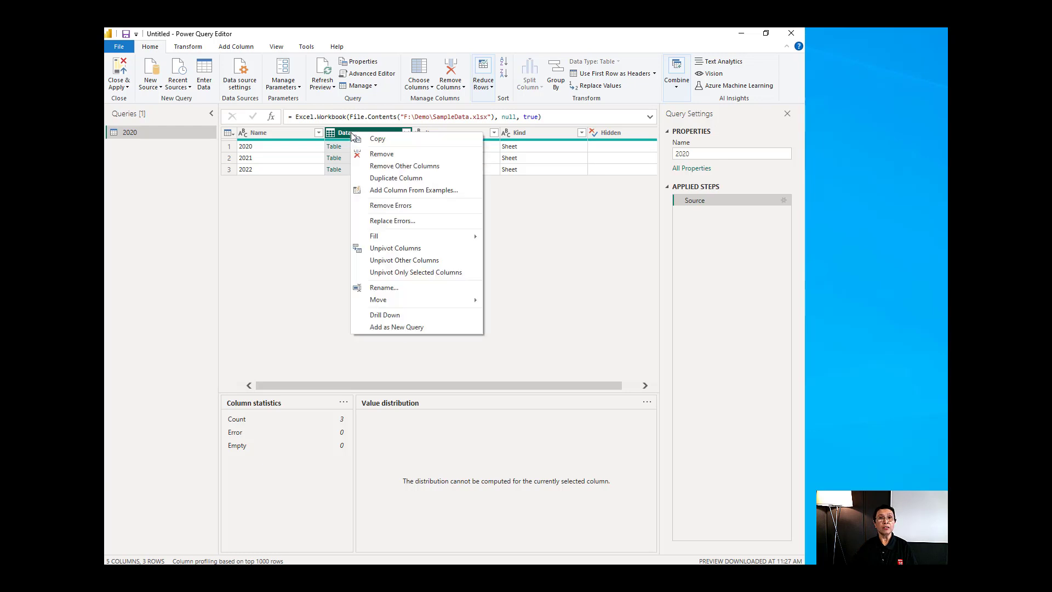
{"action": "left_click", "coordinate": [405, 166]}
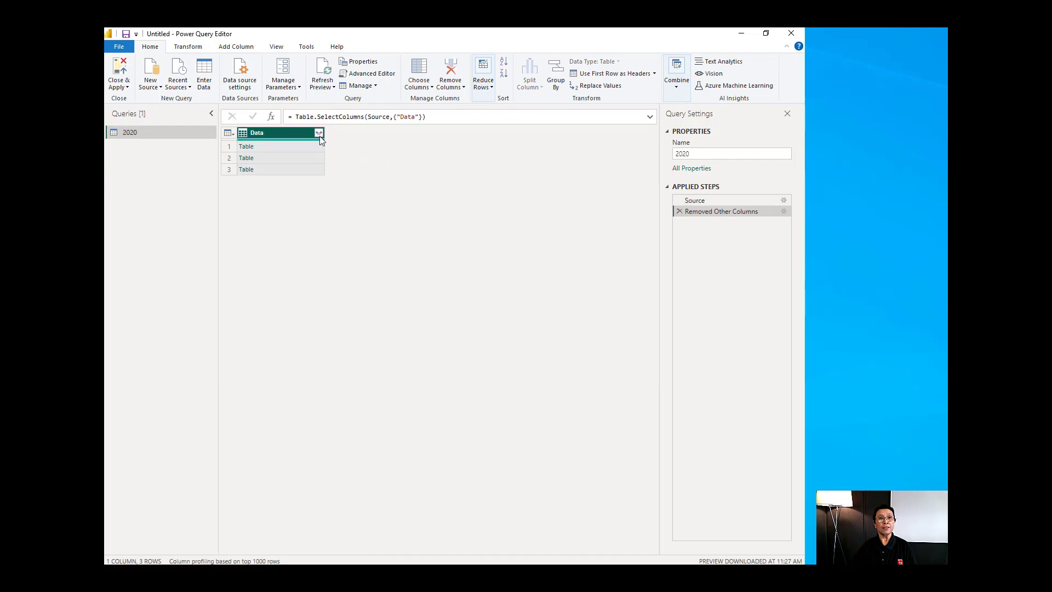
- Expand the Data tables into Column1–Column7 without the original-name prefix, giving 132 rows
{"action": "left_click", "coordinate": [319, 132]}
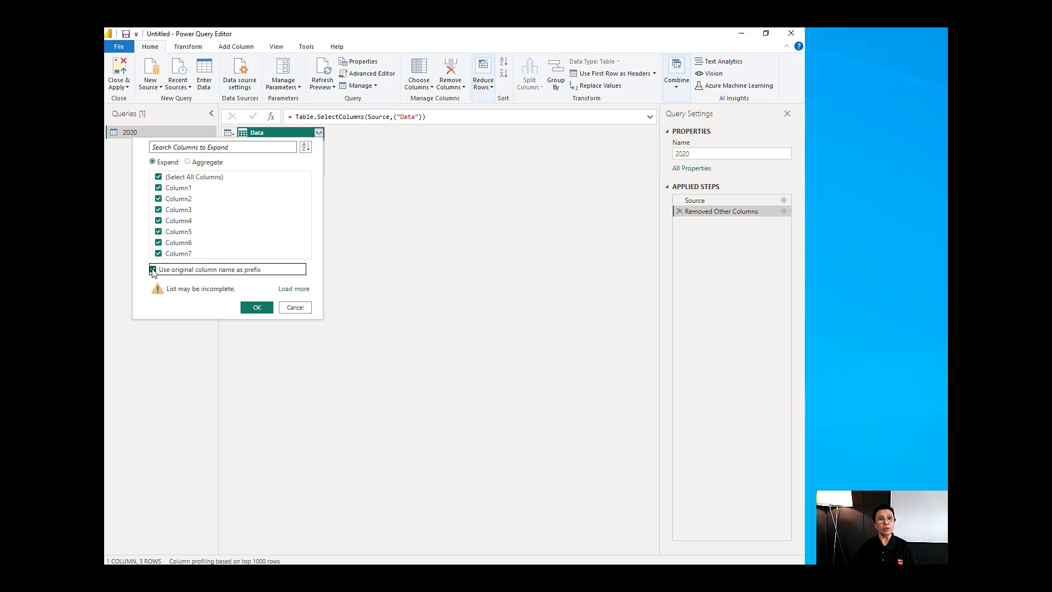
{"action": "left_click", "coordinate": [152, 270]}
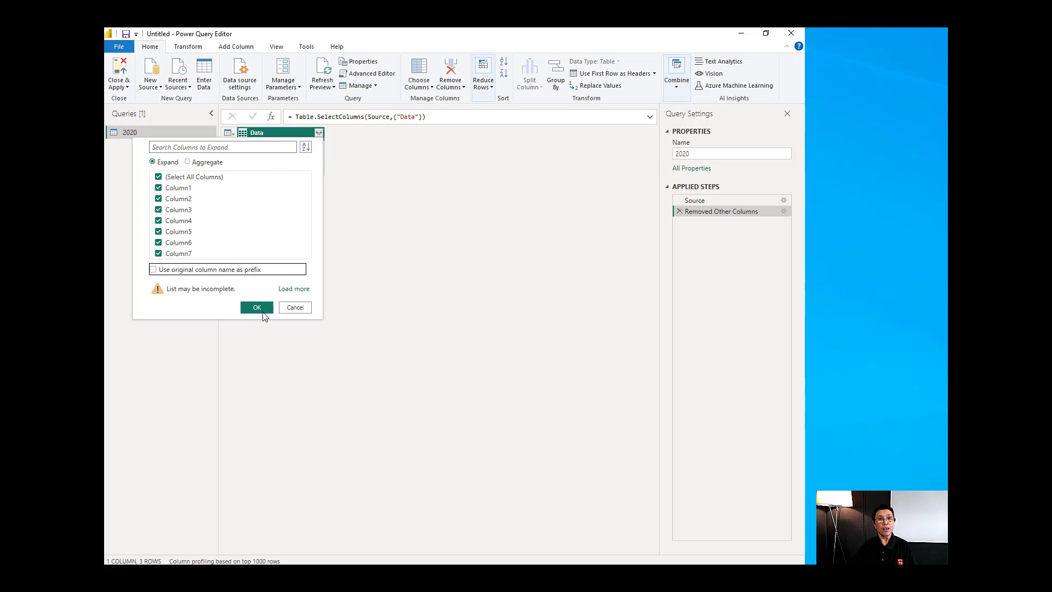
{"action": "left_click", "coordinate": [256, 307]}
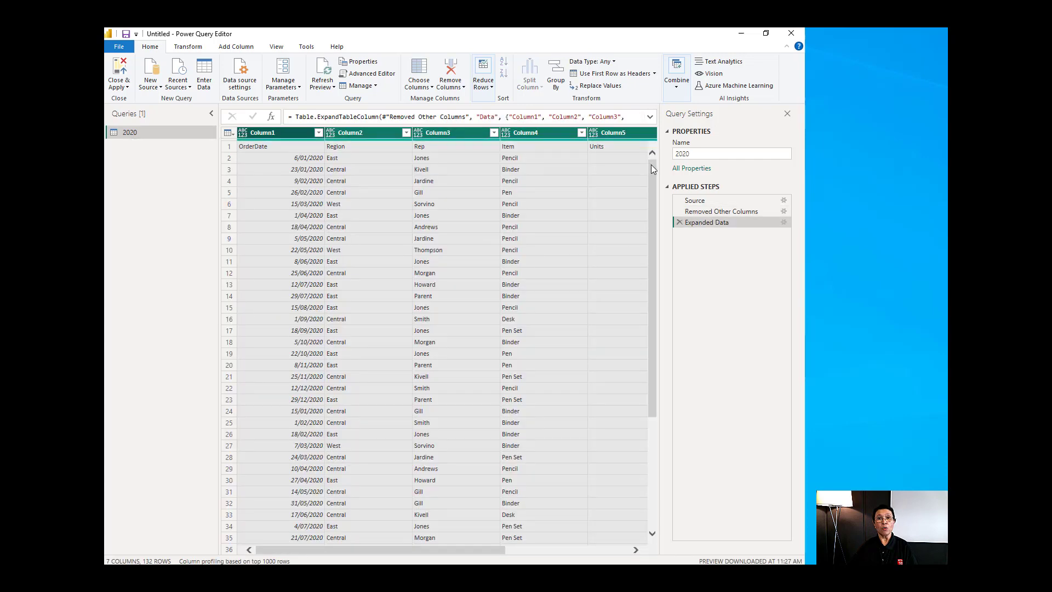
{"action": "scroll", "scroll_direction": "down", "scroll_amount": 3}
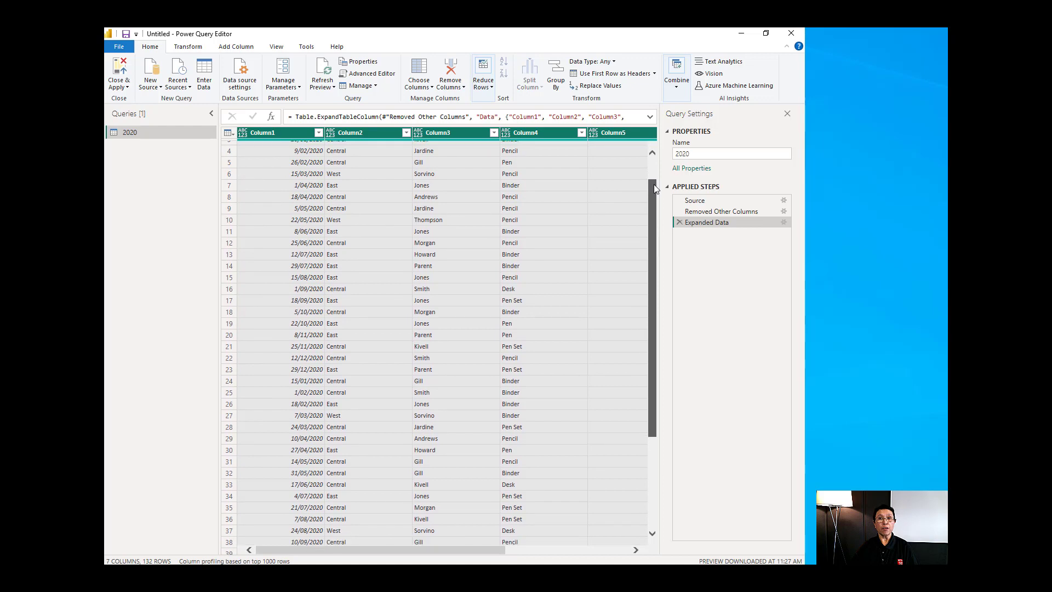
{"action": "scroll", "scroll_direction": "down", "scroll_amount": 3}
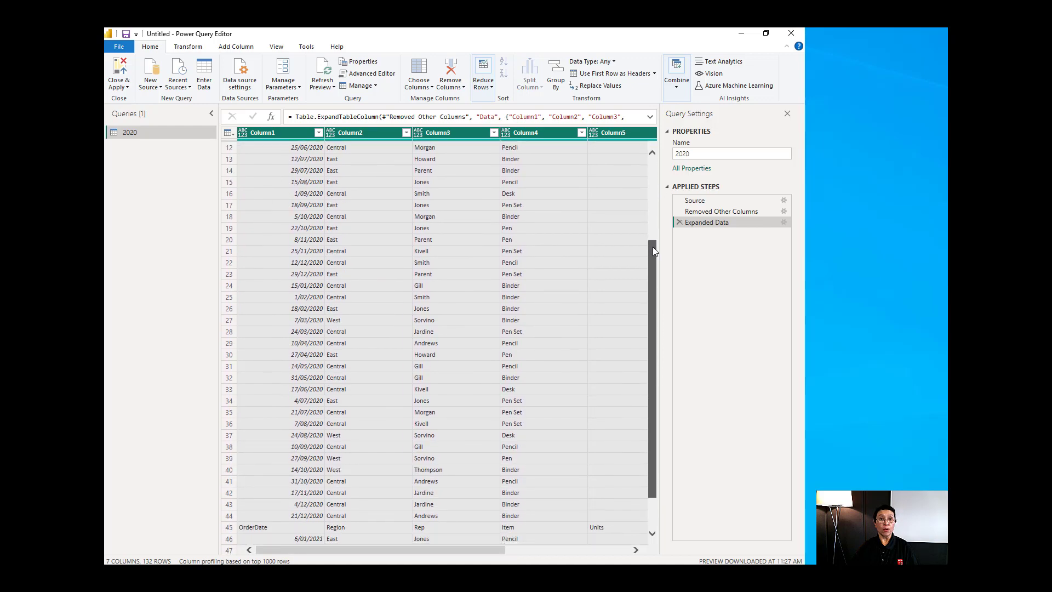
{"action": "scroll", "scroll_direction": "down", "scroll_amount": 3}
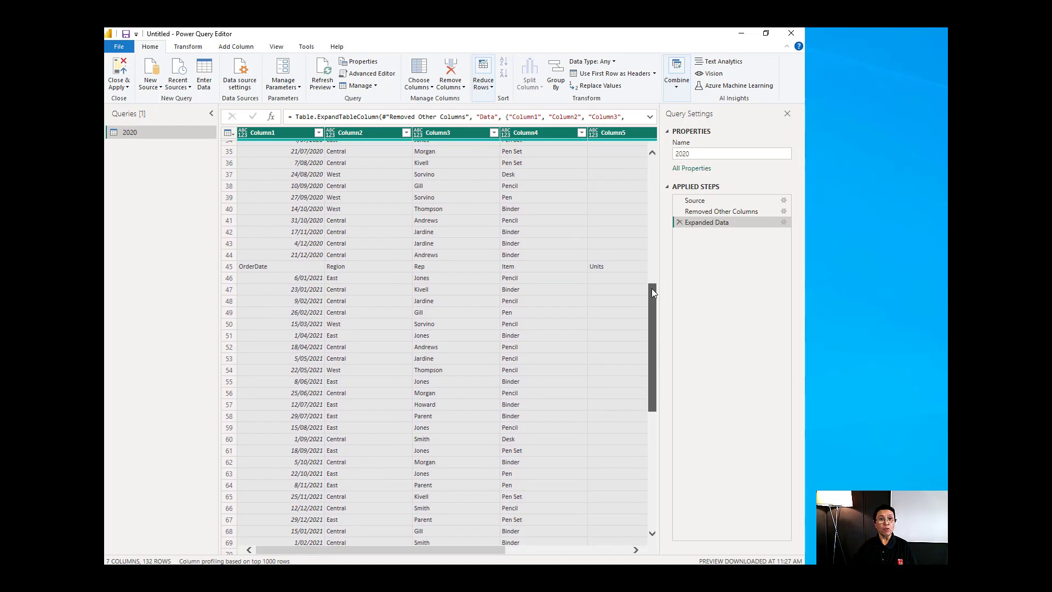
{"action": "scroll", "scroll_direction": "up", "scroll_amount": 3}
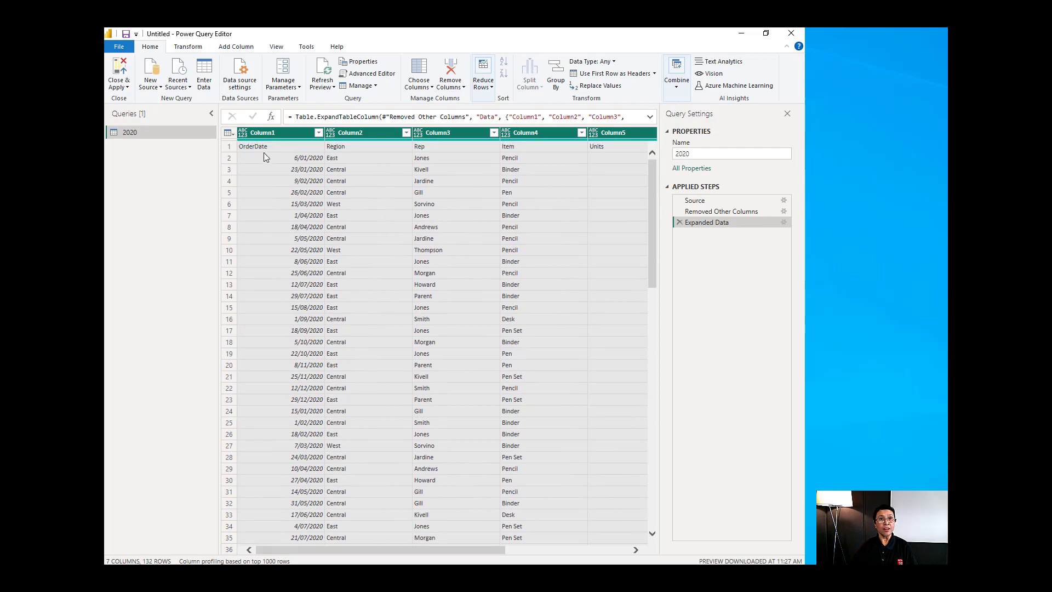
{"action": "scroll", "scroll_direction": "down", "scroll_amount": 3}
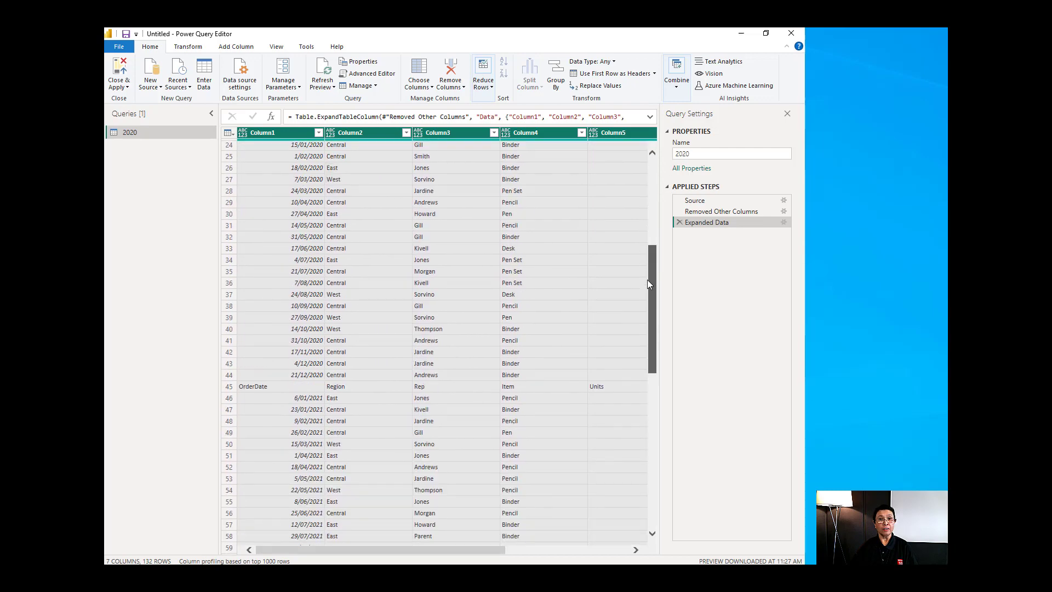
{"action": "scroll", "scroll_direction": "down", "scroll_amount": 3}
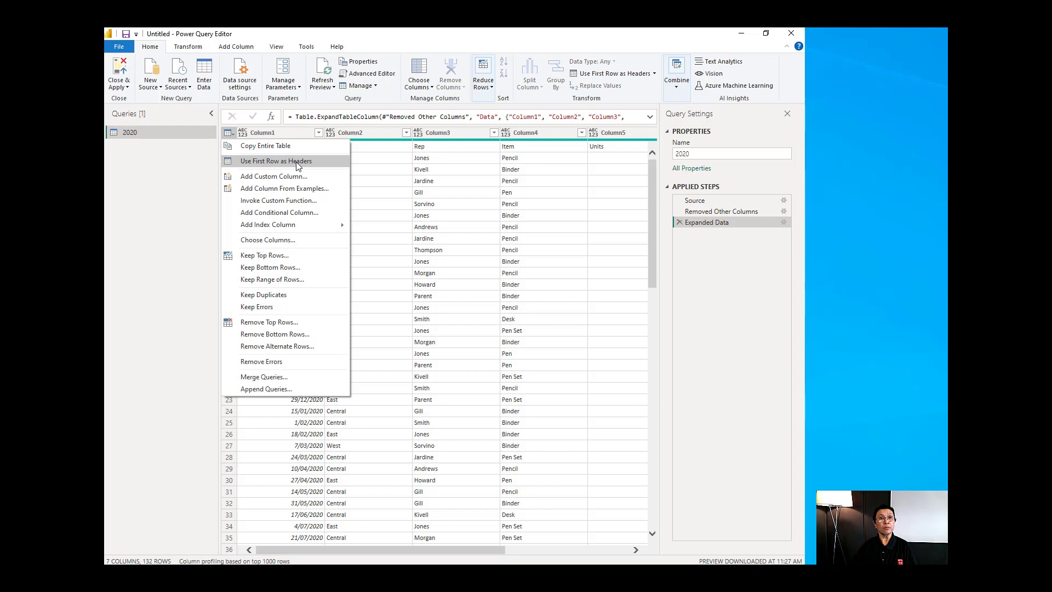
- Promote the first row to headers OrderDate, Region, Rep, Item and Units
{"action": "left_click", "coordinate": [276, 160]}
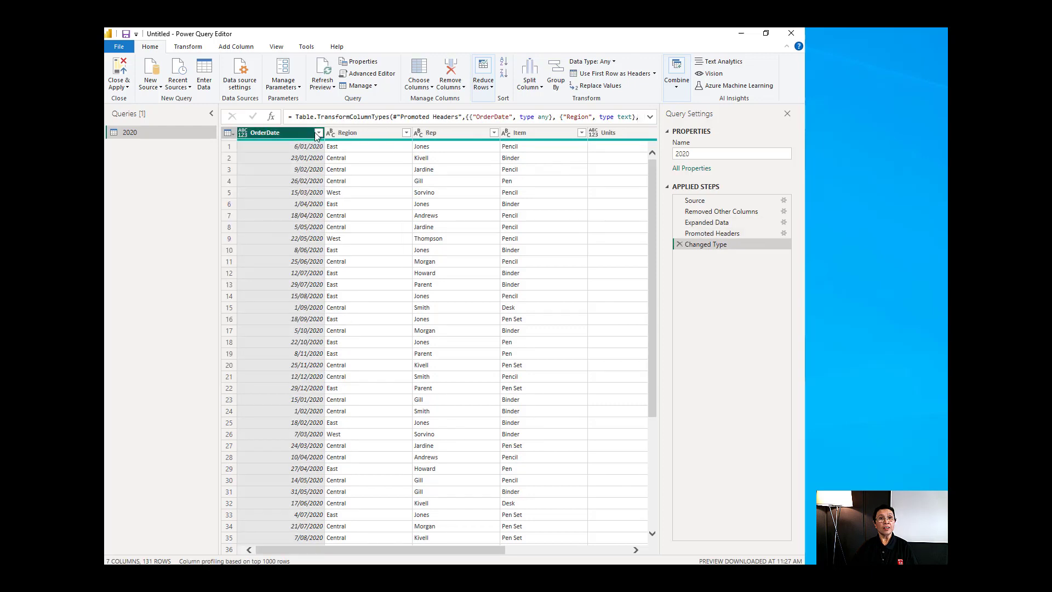
{"action": "scroll", "scroll_direction": "down", "scroll_amount": 3}
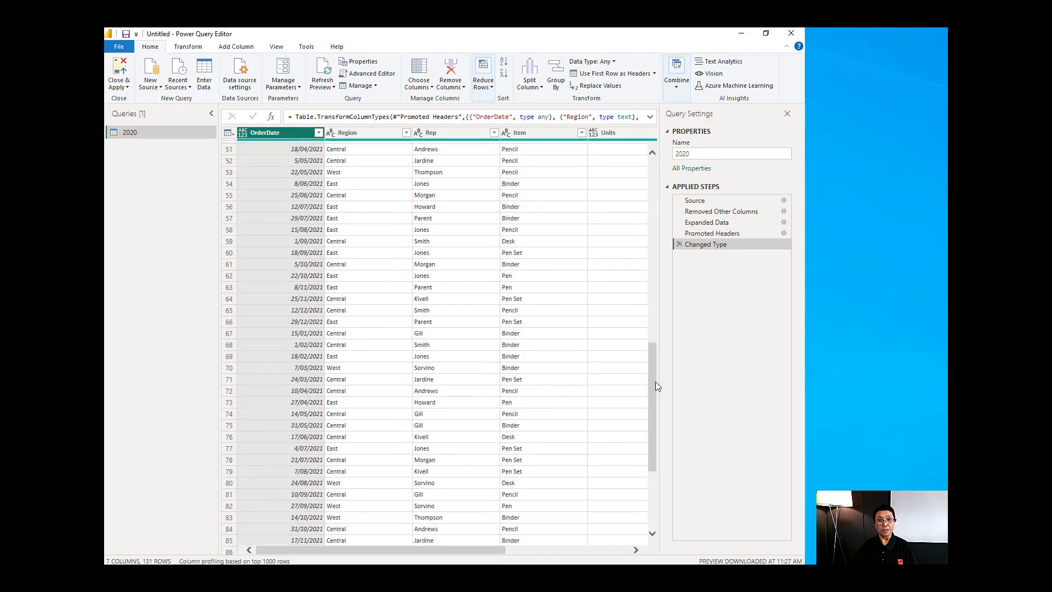
{"action": "scroll", "scroll_direction": "up", "scroll_amount": 3}
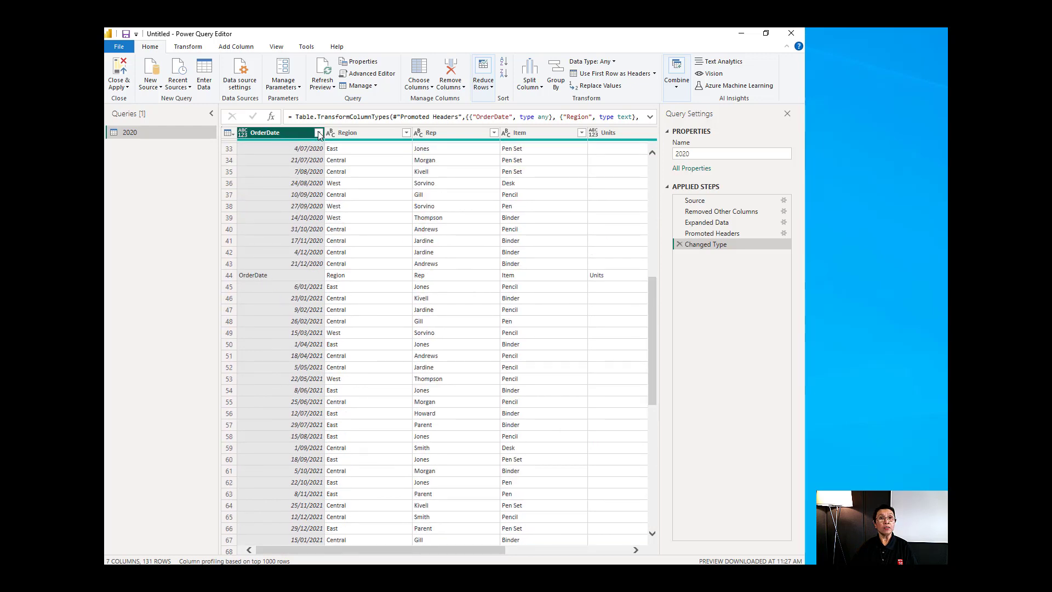
- Filter OrderDate to exclude the repeated 'OrderDate' header rows, leaving 129 rows
{"action": "right_click", "coordinate": [264, 132]}
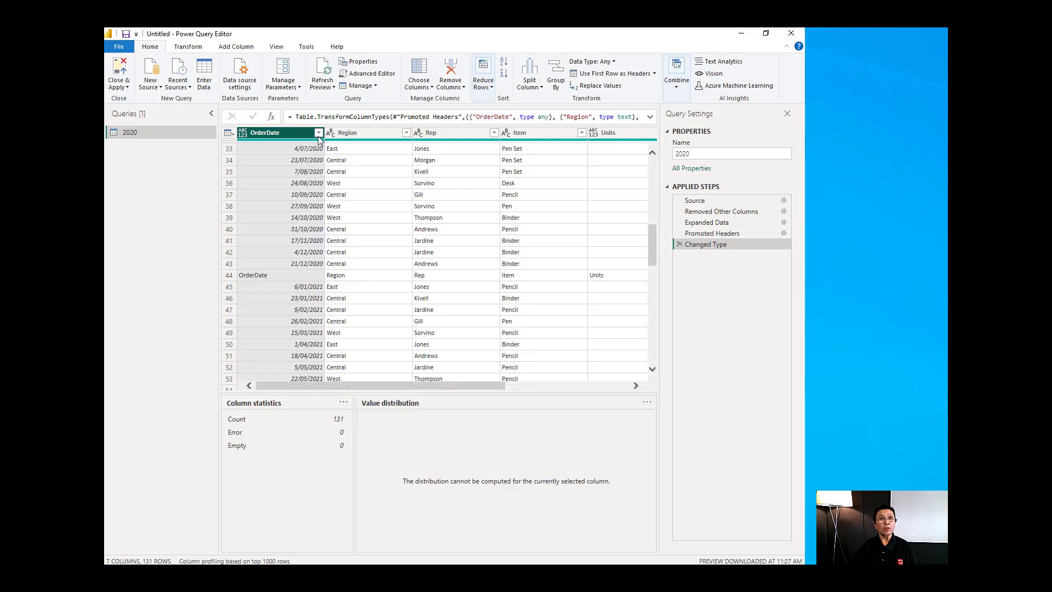
{"action": "left_click", "coordinate": [319, 133]}
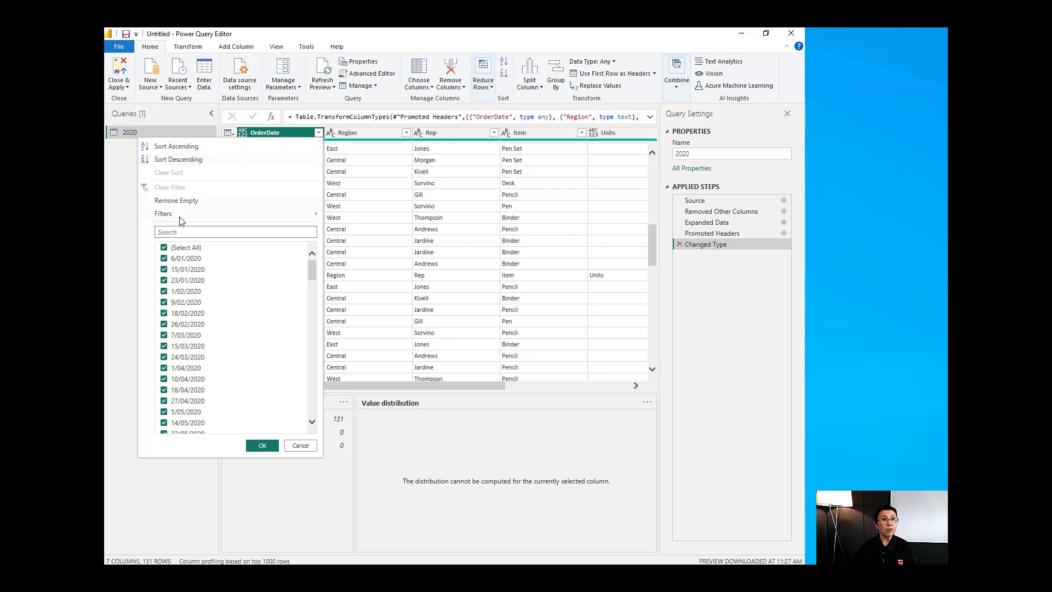
{"action": "type", "text": "order"}
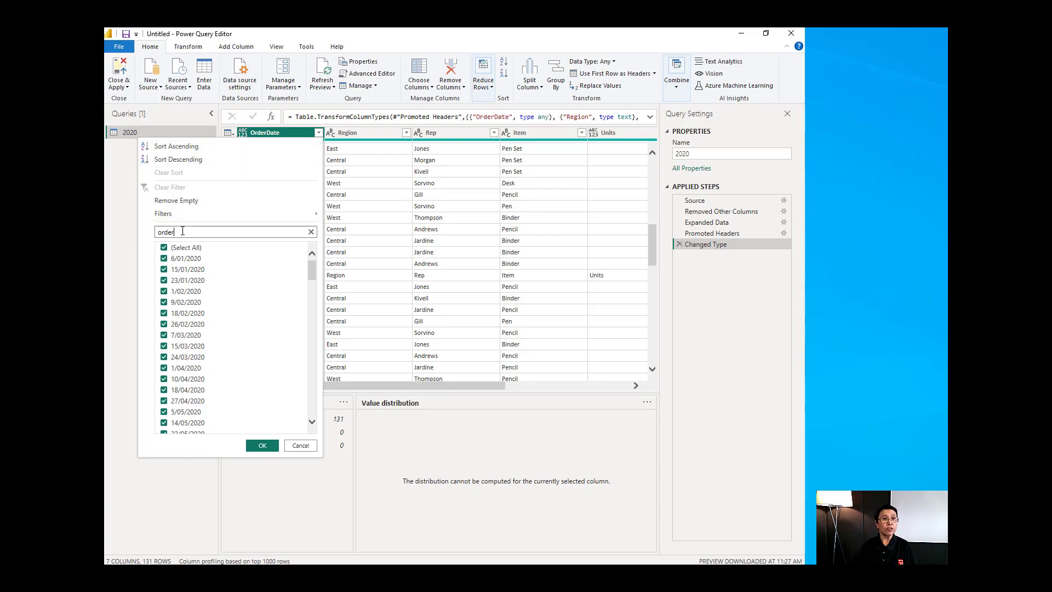
{"action": "type", "text": "order"}
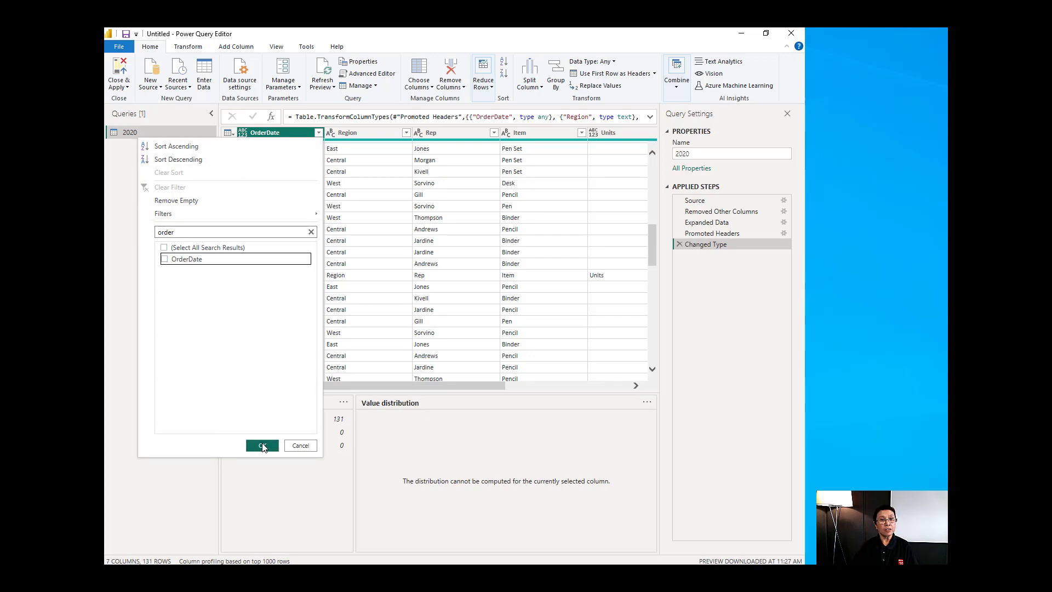
{"action": "left_click", "coordinate": [261, 445]}
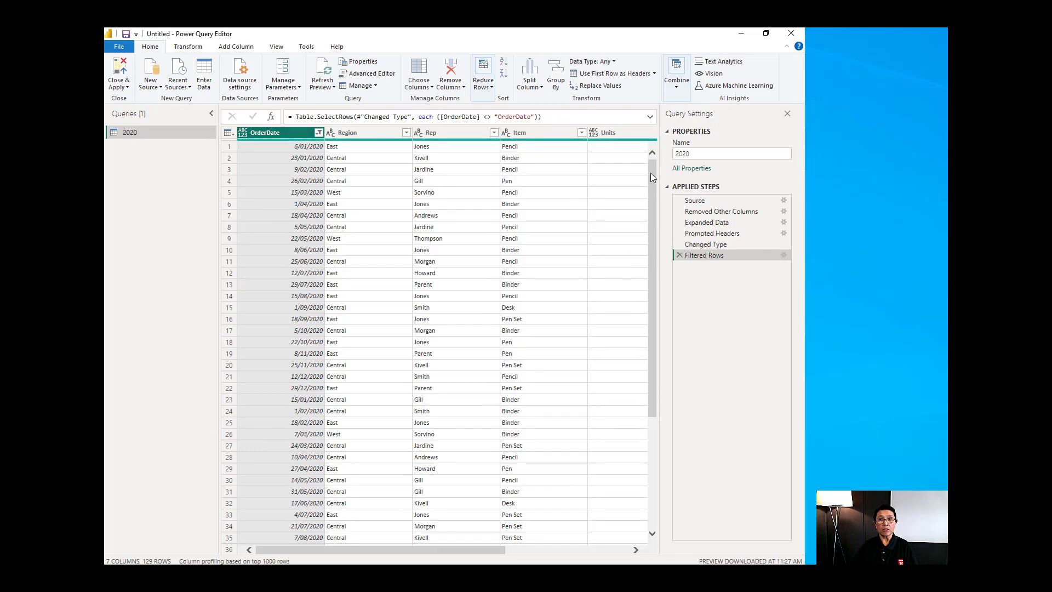
{"action": "scroll", "scroll_direction": "down", "scroll_amount": 3}
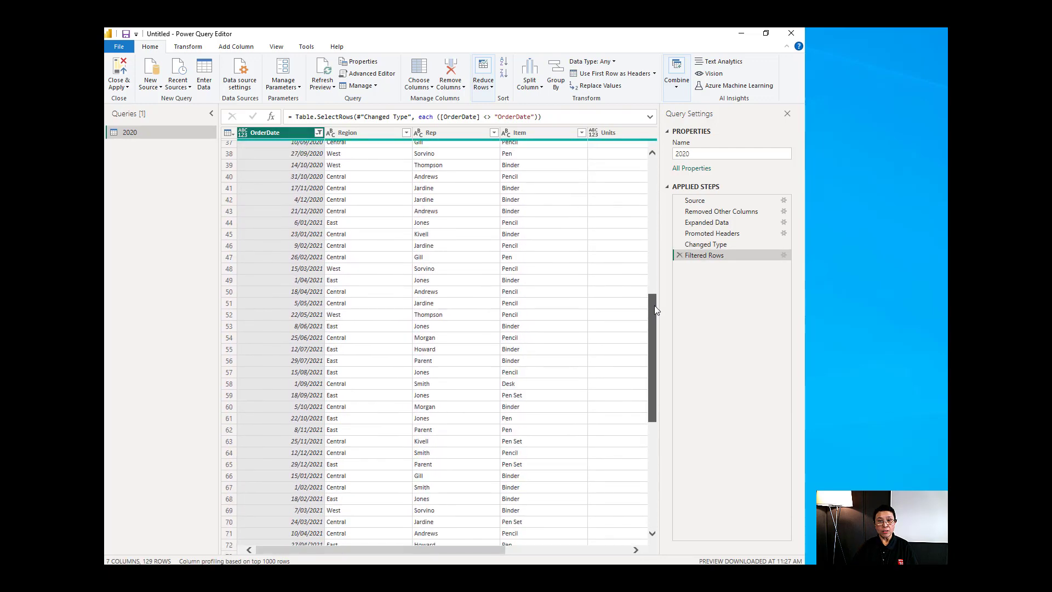
{"action": "scroll", "scroll_direction": "down", "scroll_amount": 3}
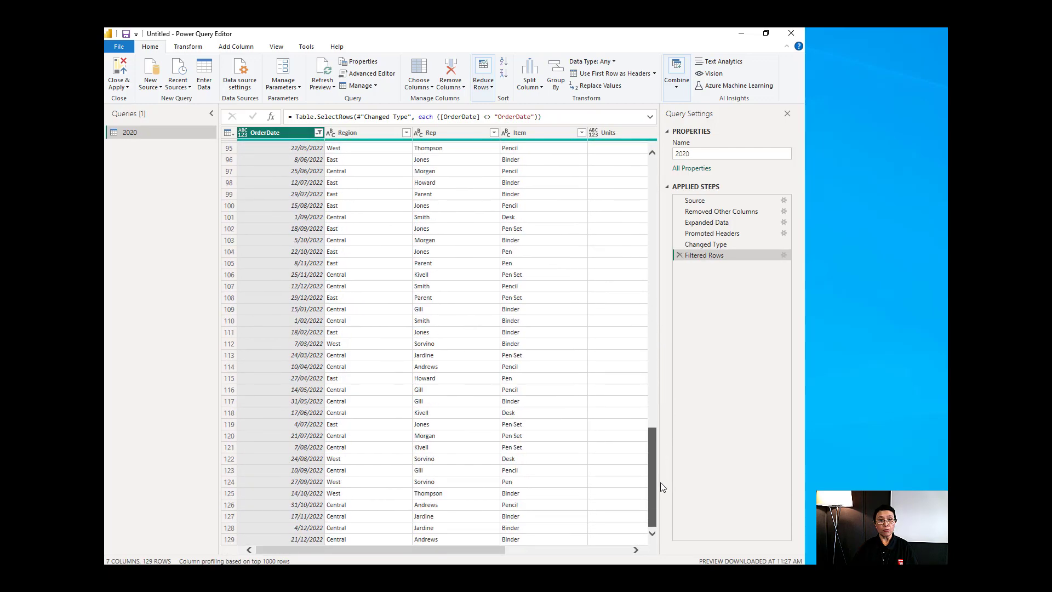
{"action": "scroll", "scroll_direction": "up", "scroll_amount": 3}
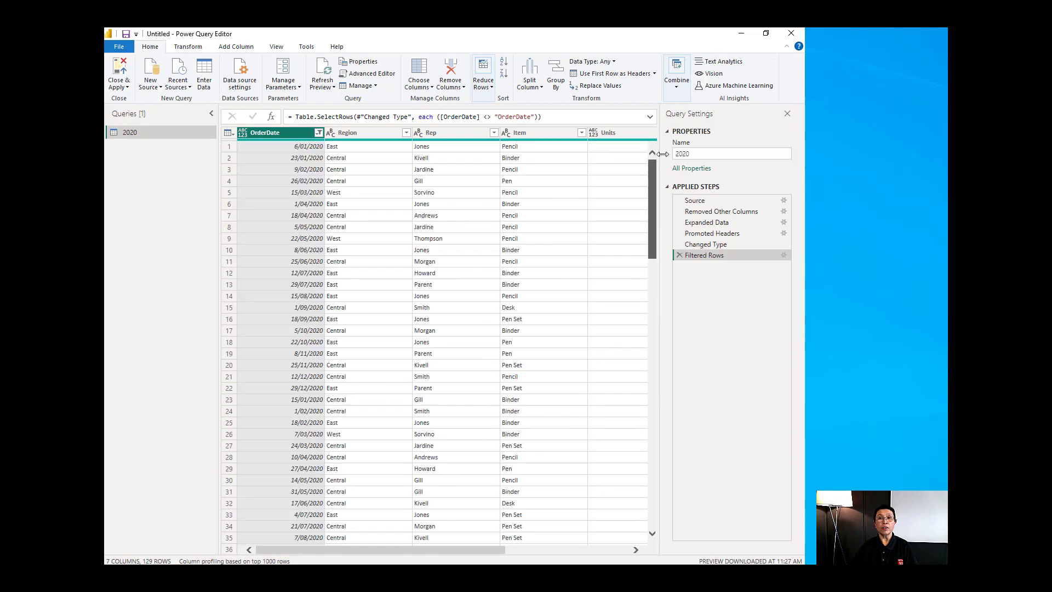
{"action": "left_click", "coordinate": [119, 73]}
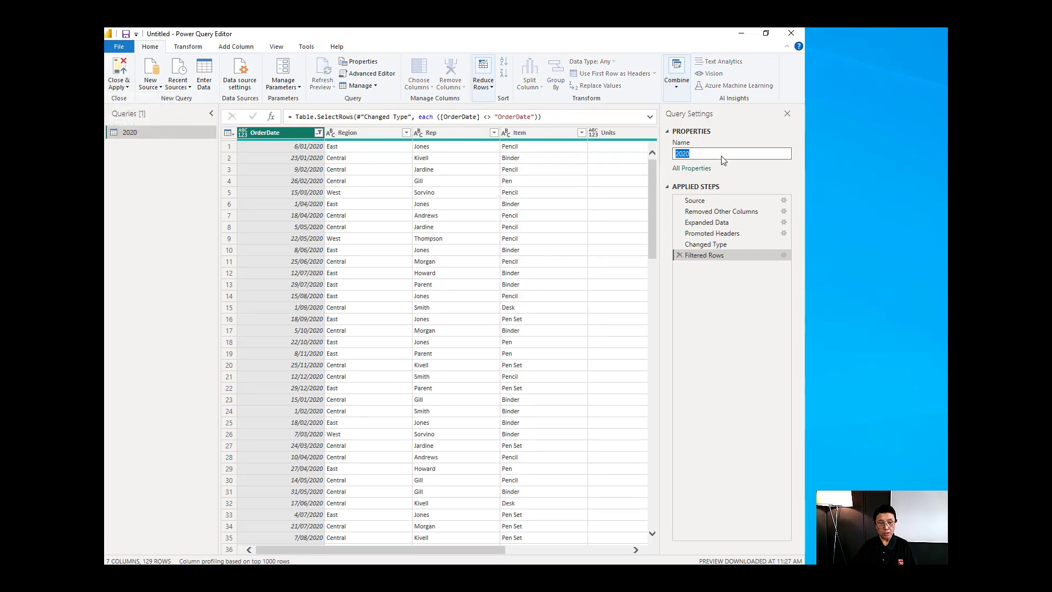
- Name the query Sales and Close & Apply it into the report
{"action": "type", "text": "Sales"}
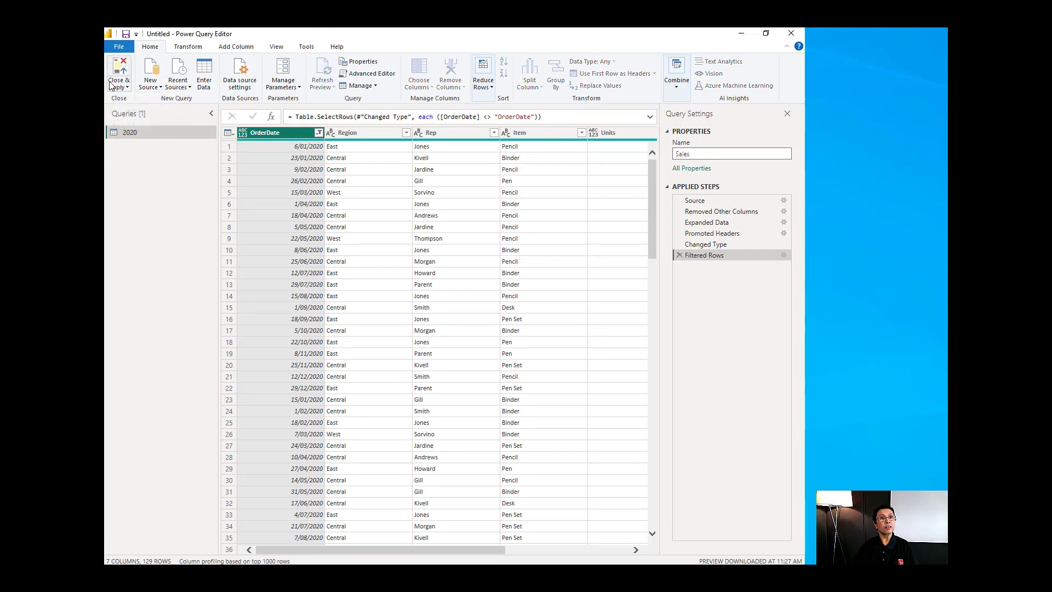
{"action": "left_click", "coordinate": [119, 72]}
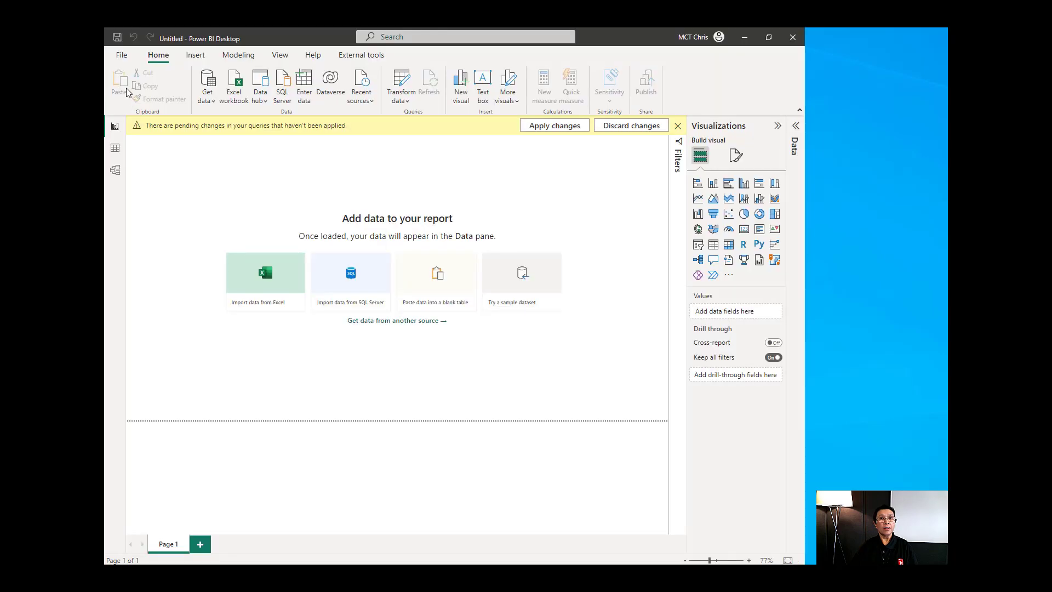
{"action": "mouse_move", "coordinate": [561, 134]}
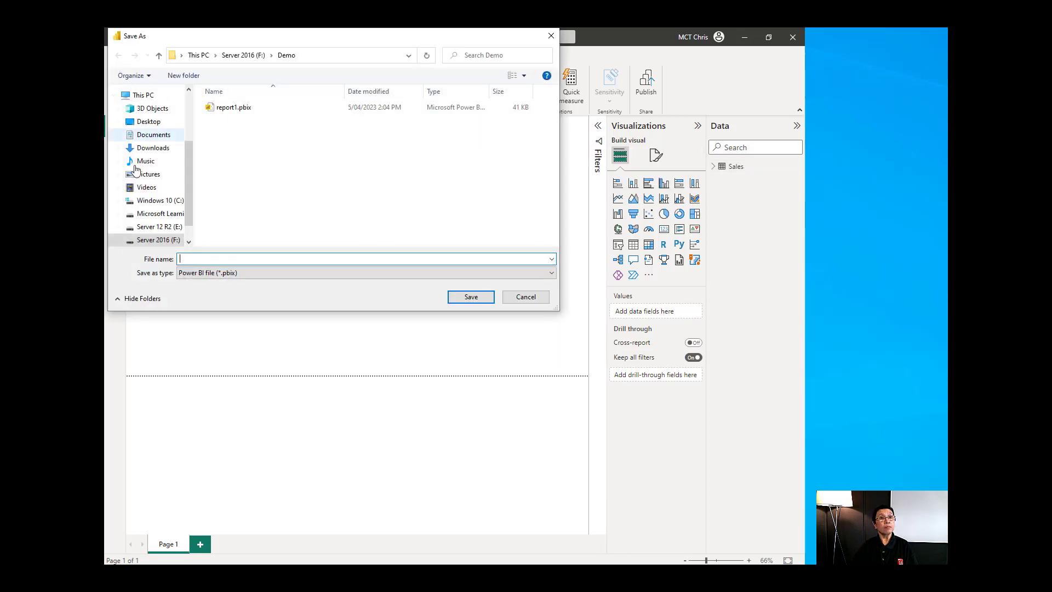
- Save the report as report2.pbix in the Demo folder
{"action": "type", "text": "report2"}
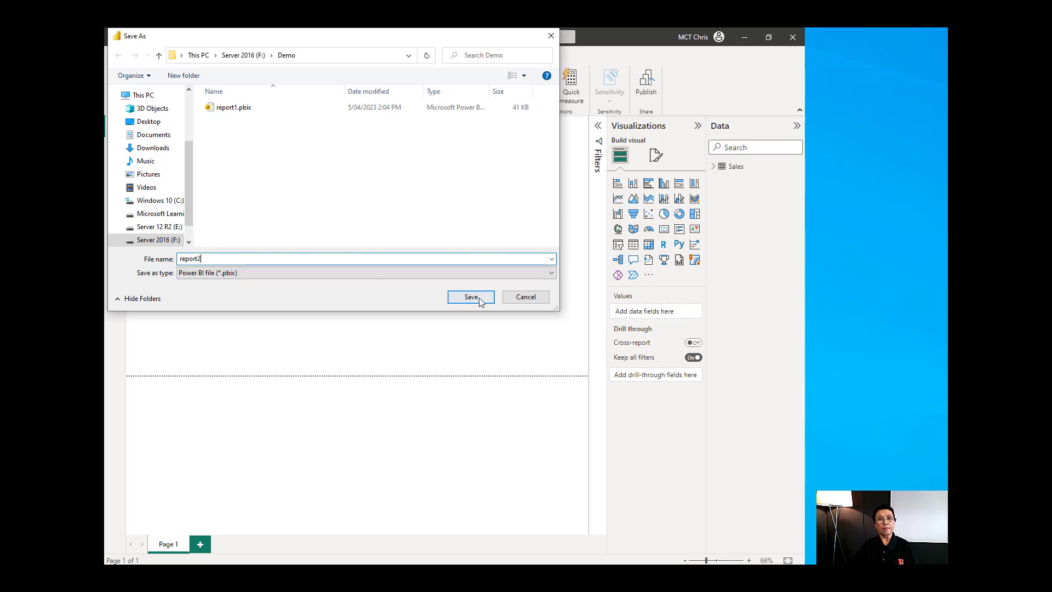
{"action": "left_click", "coordinate": [470, 297]}
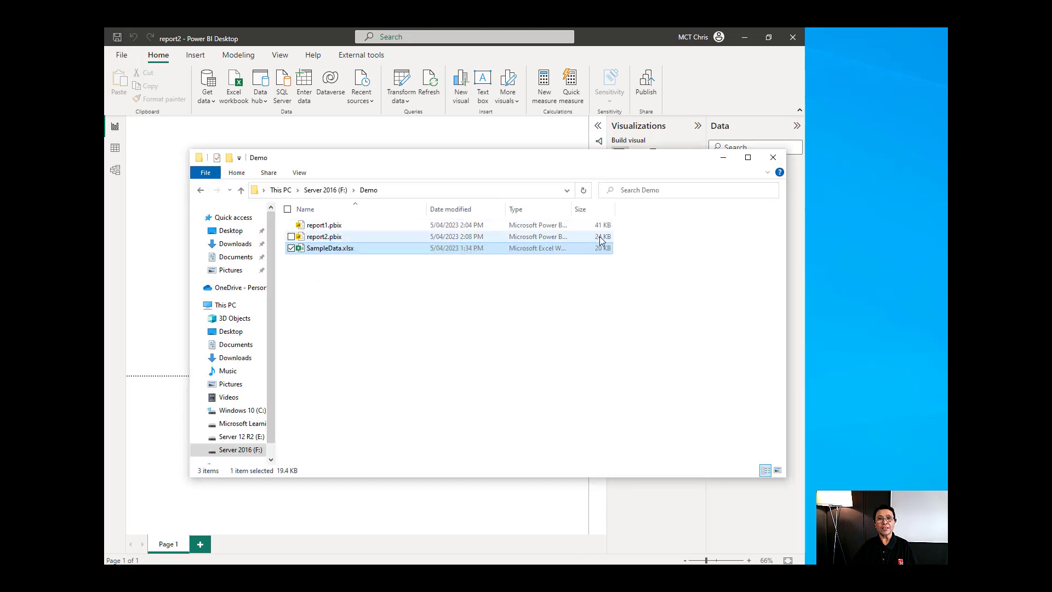
- Select report2.pbix in F:\Demo beside report1.pbix and SampleData.xlsx
{"action": "left_click", "coordinate": [324, 236]}
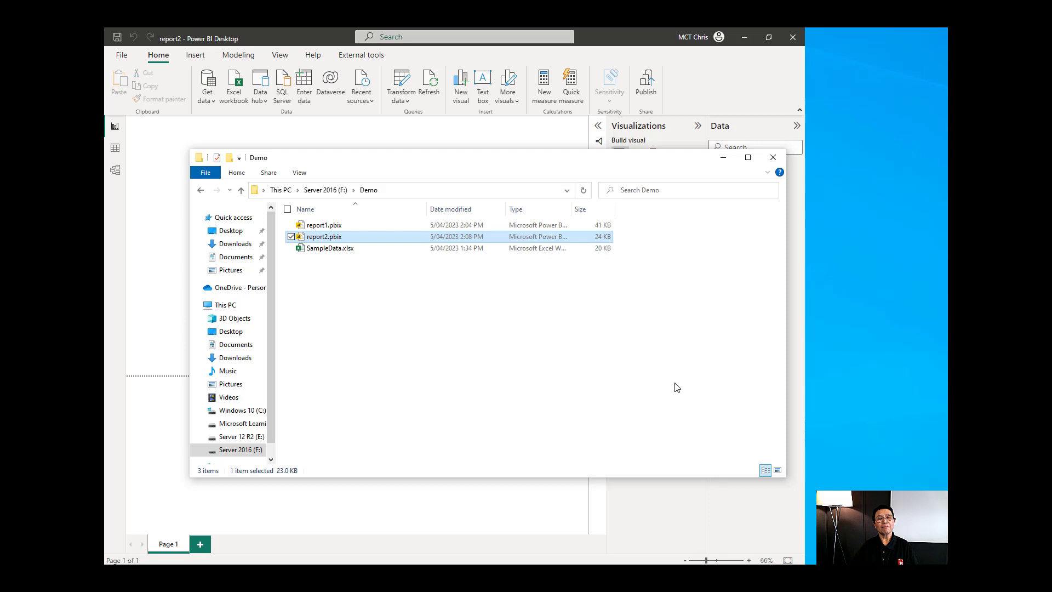
{"action": "mouse_move", "coordinate": [665, 342]}
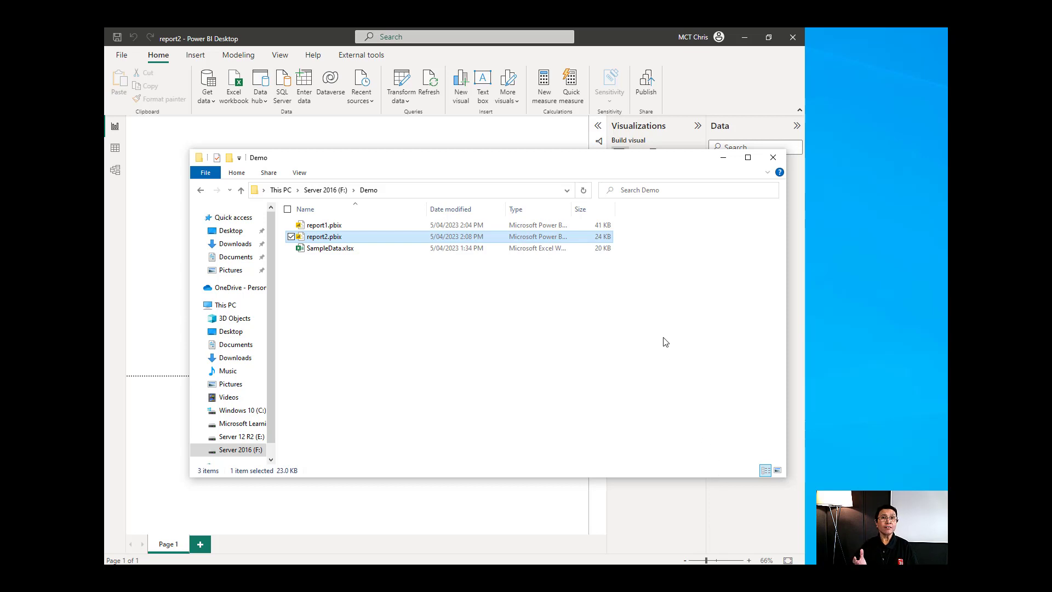